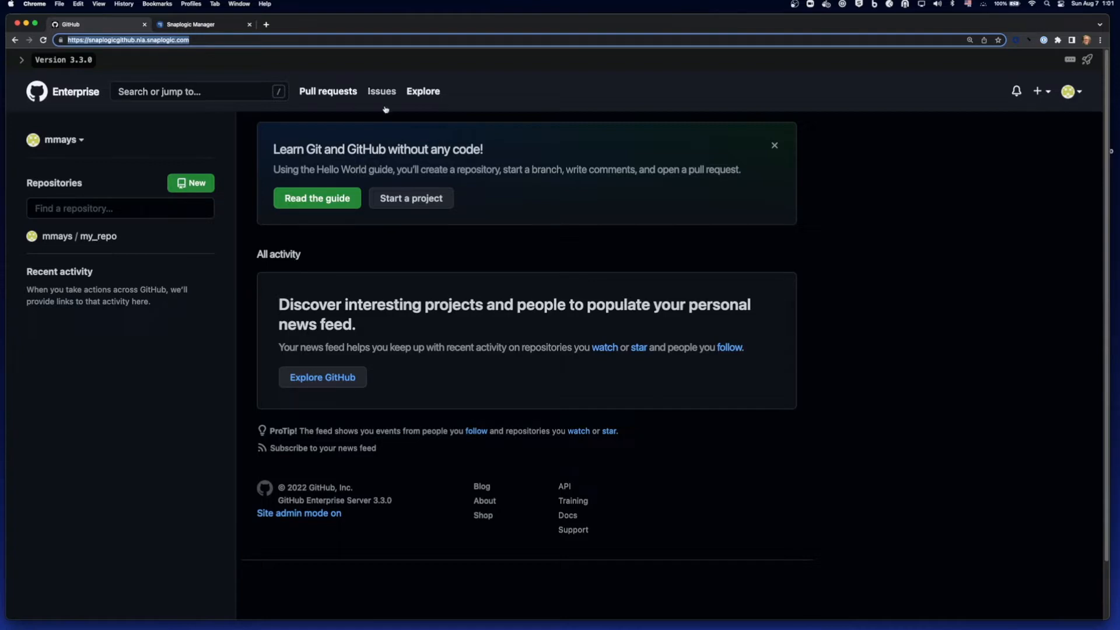
# Step: Navigate from the account menu's Your organizations list to the SnapLogic organization page
pyautogui.click(1067, 91)
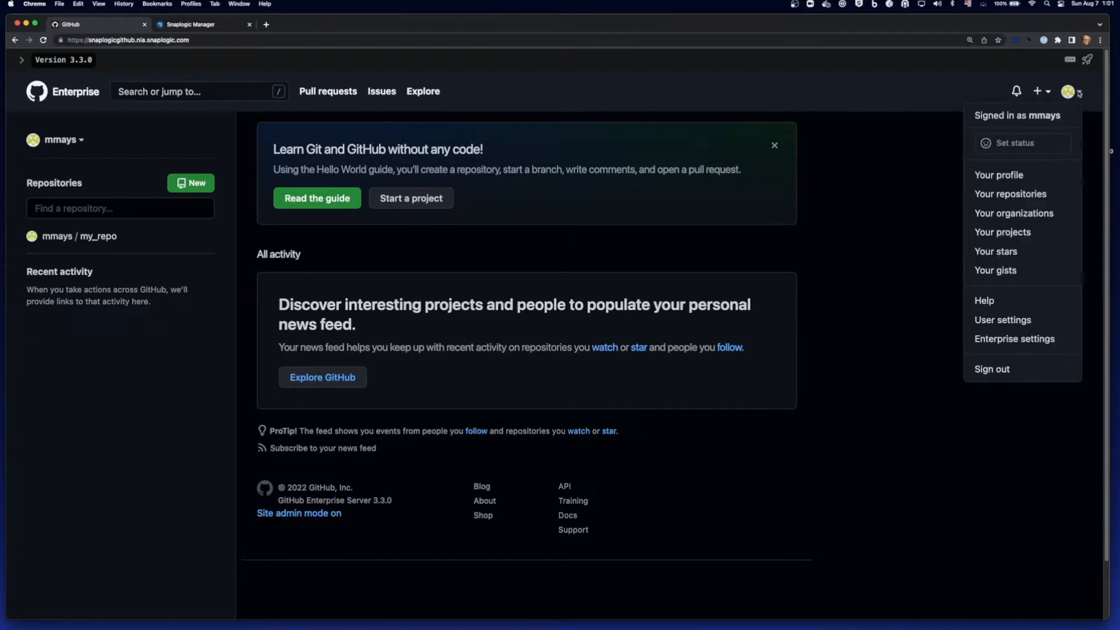
pyautogui.click(1014, 212)
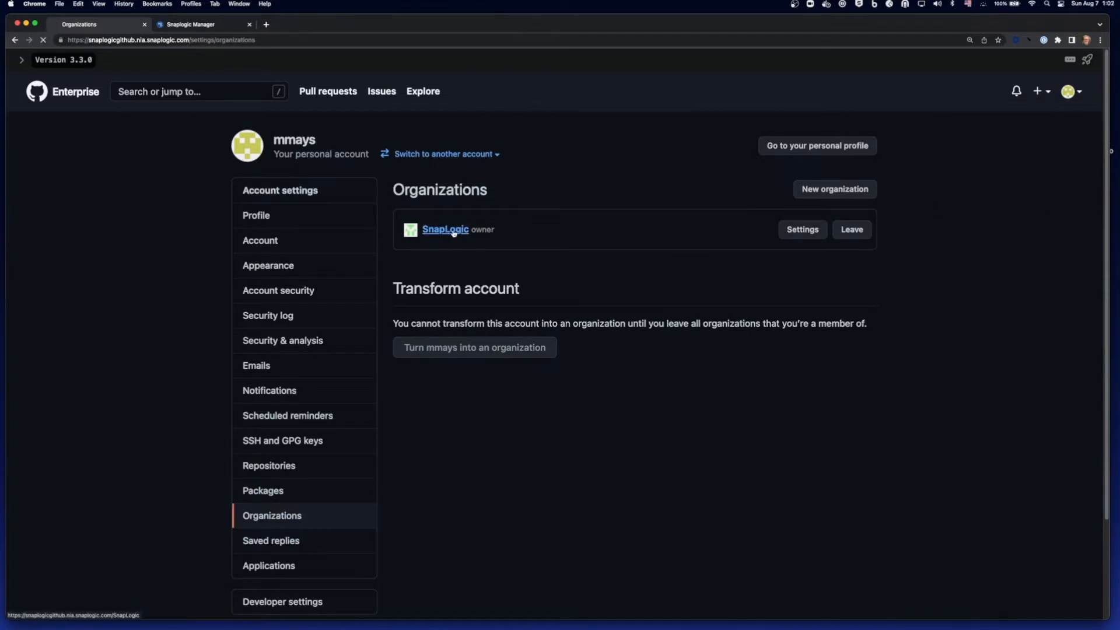
pyautogui.click(445, 230)
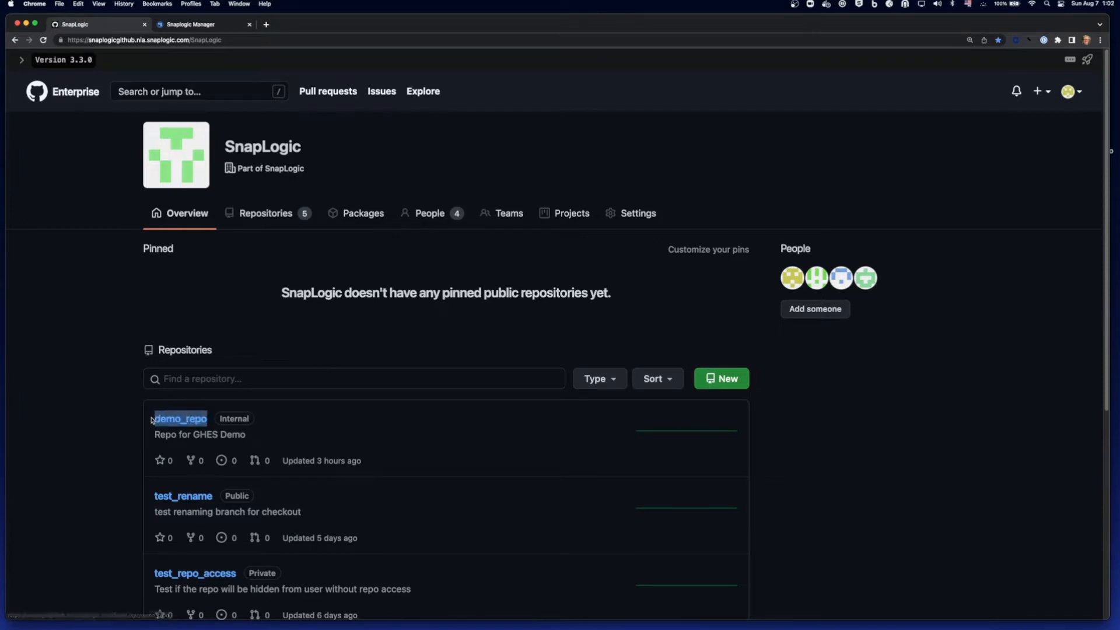
pyautogui.moveTo(181, 273)
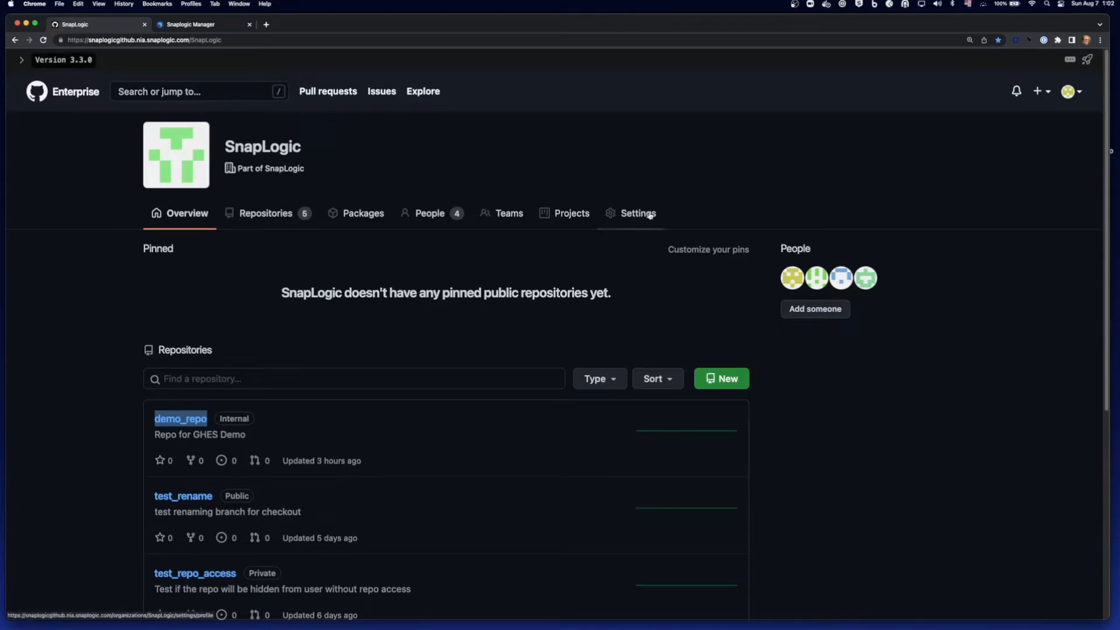
# Step: Go to the SnapLogic organization's Settings and list its GitHub Apps under Developer settings
pyautogui.click(637, 212)
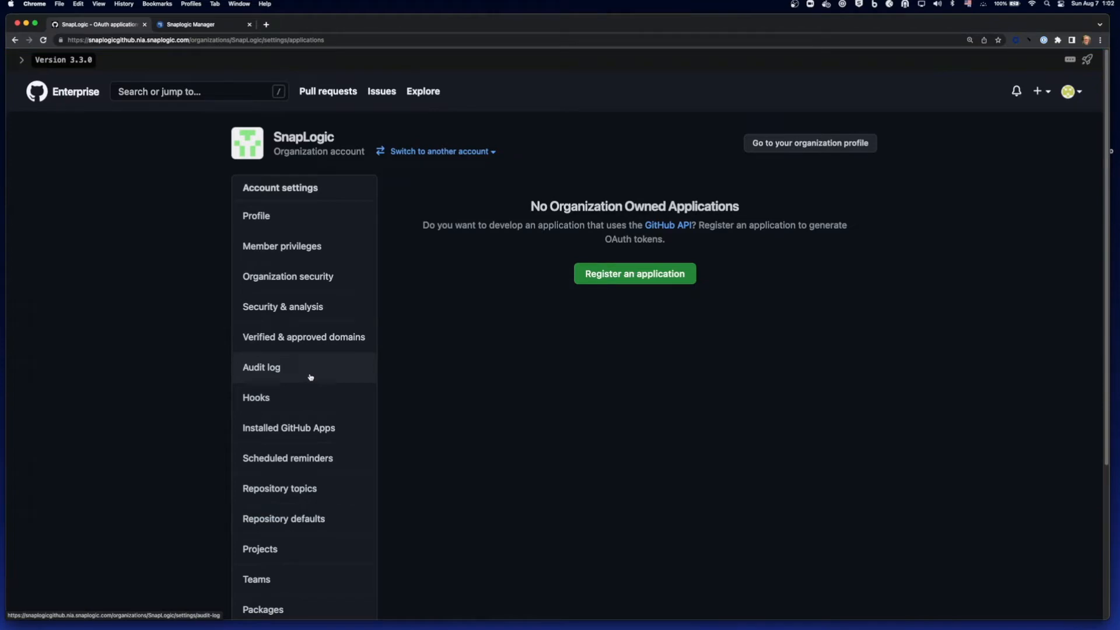
pyautogui.scroll(-3)
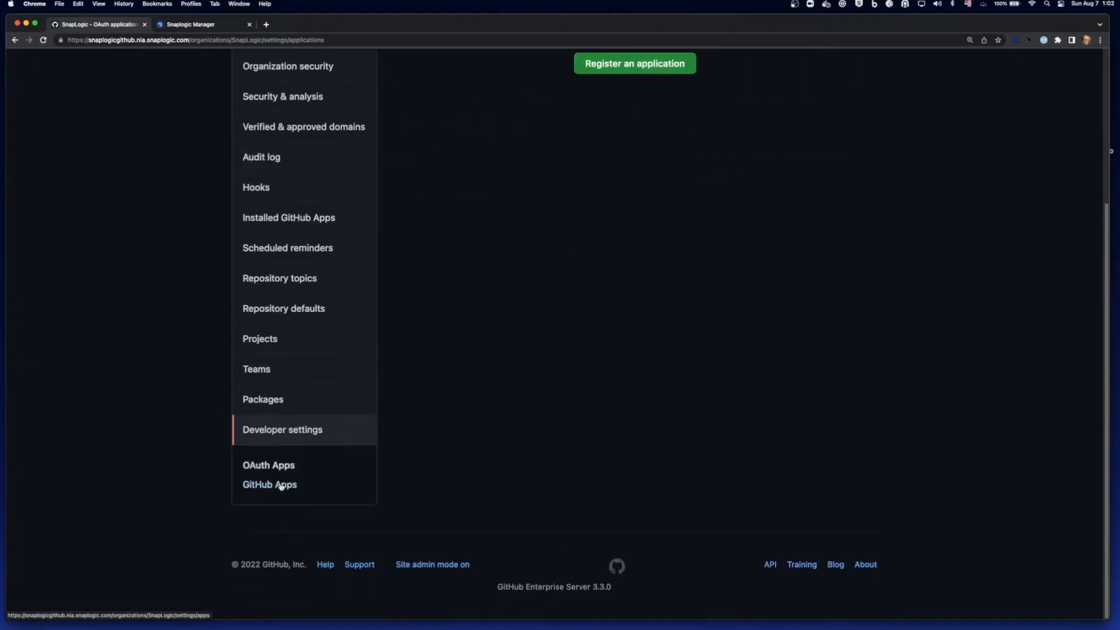
pyautogui.click(270, 484)
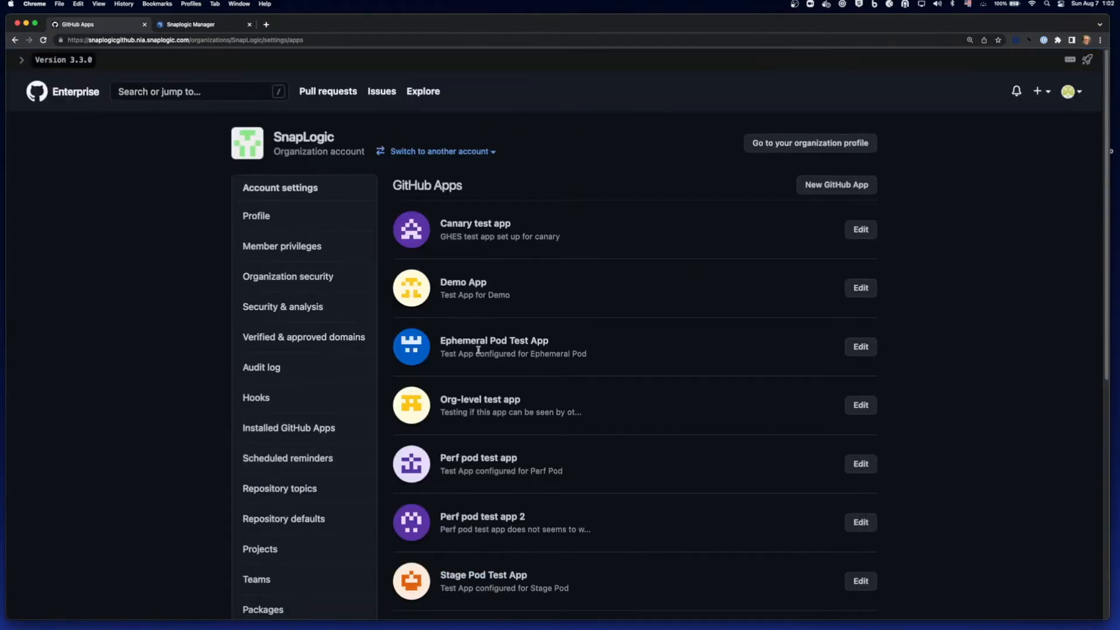
pyautogui.click(860, 288)
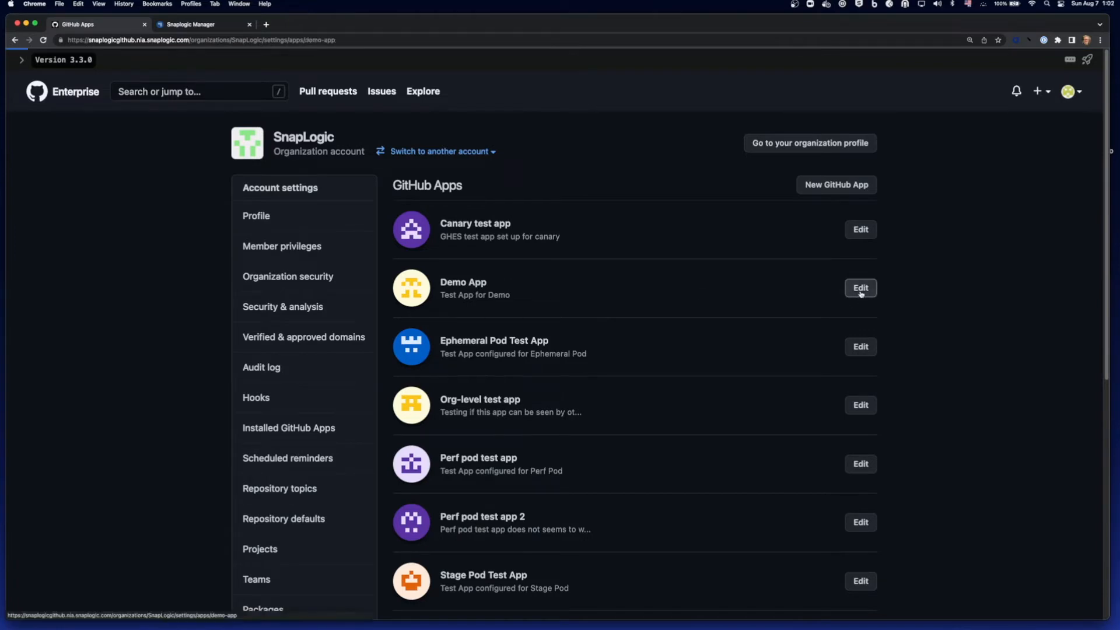
# Step: Edit Demo App and select its client ID and App ID 8 for copying
pyautogui.click(860, 288)
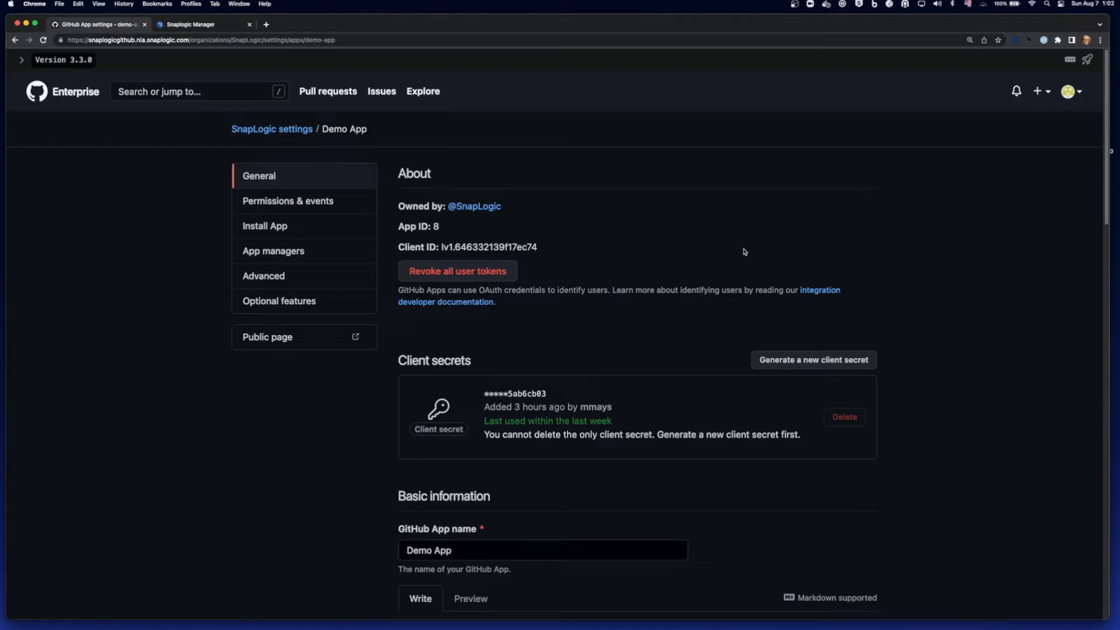
pyautogui.scroll(-3)
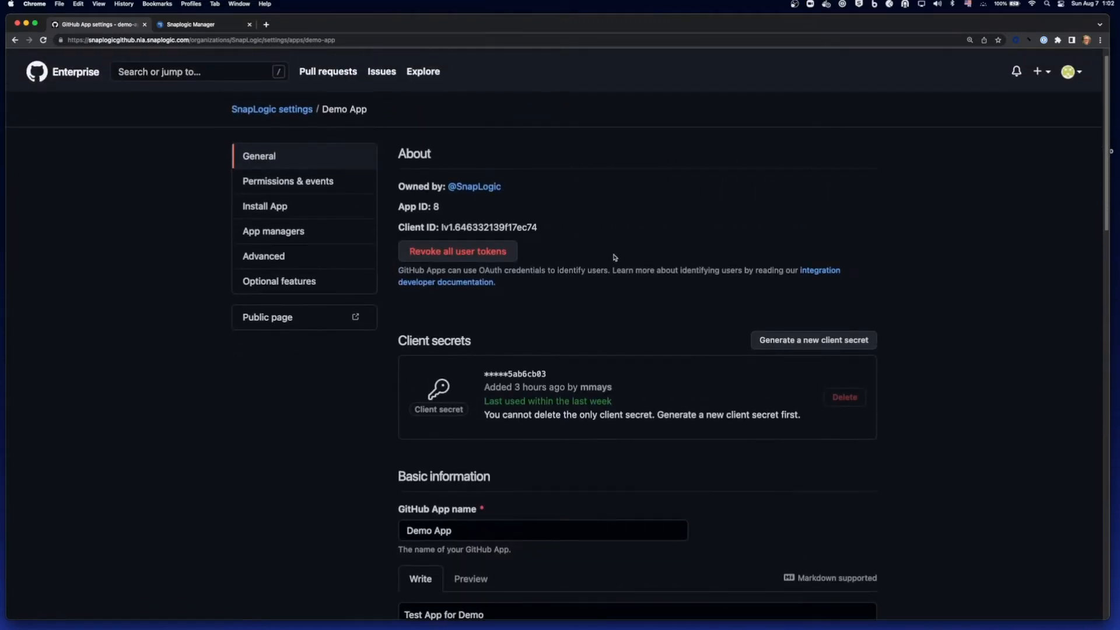
pyautogui.moveTo(542, 231)
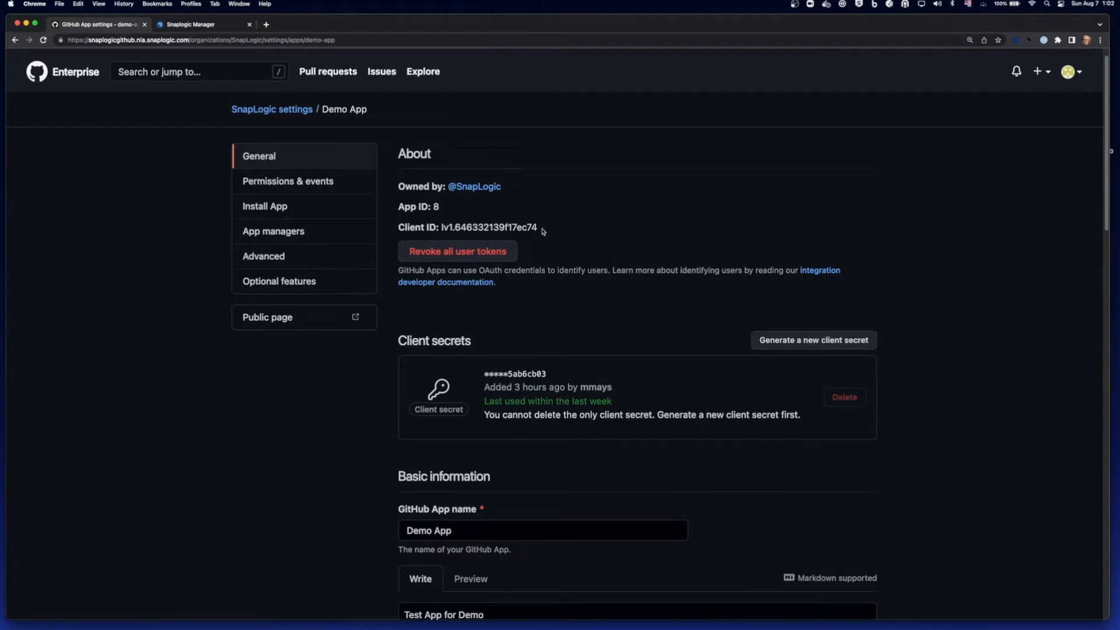
pyautogui.doubleClick(489, 227)
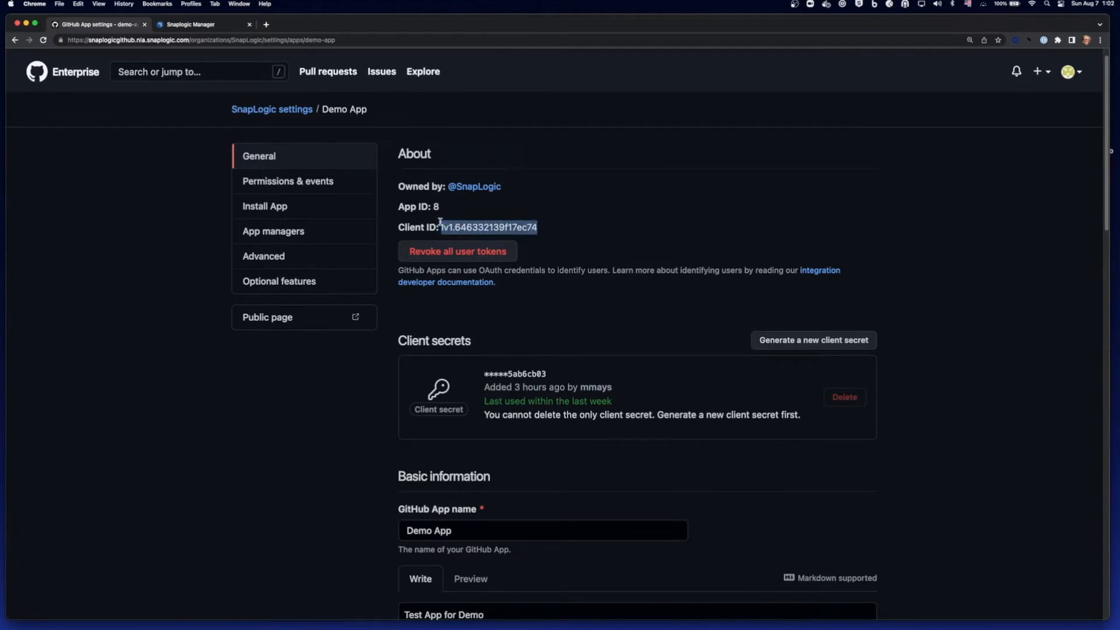
pyautogui.doubleClick(435, 207)
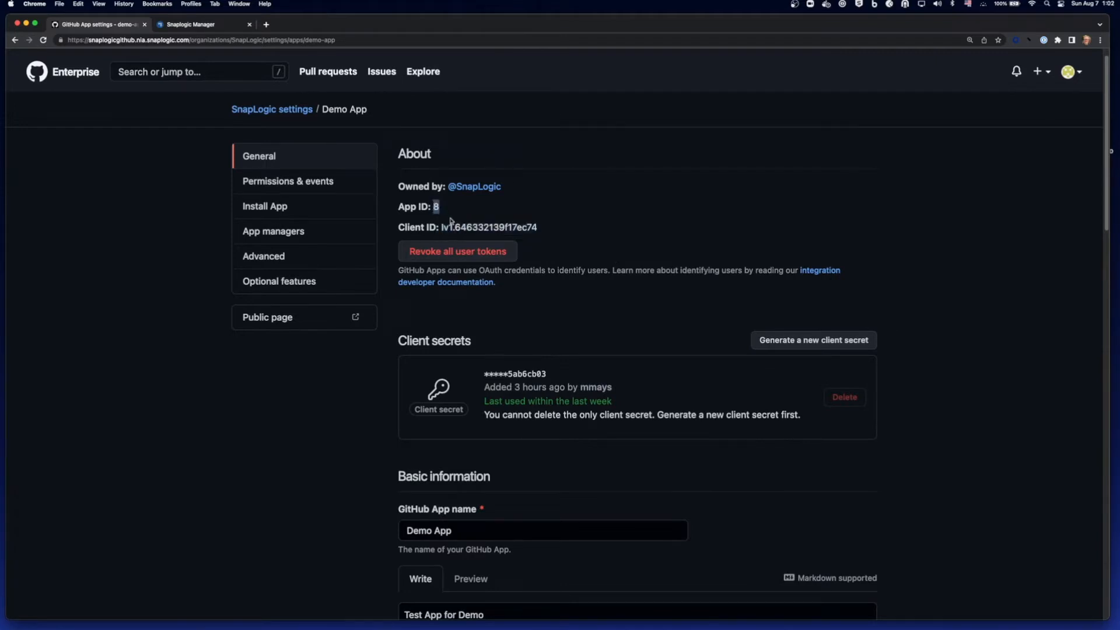
# Step: Review Demo App's client secret, callback URL and private key on its General page
pyautogui.scroll(-3)
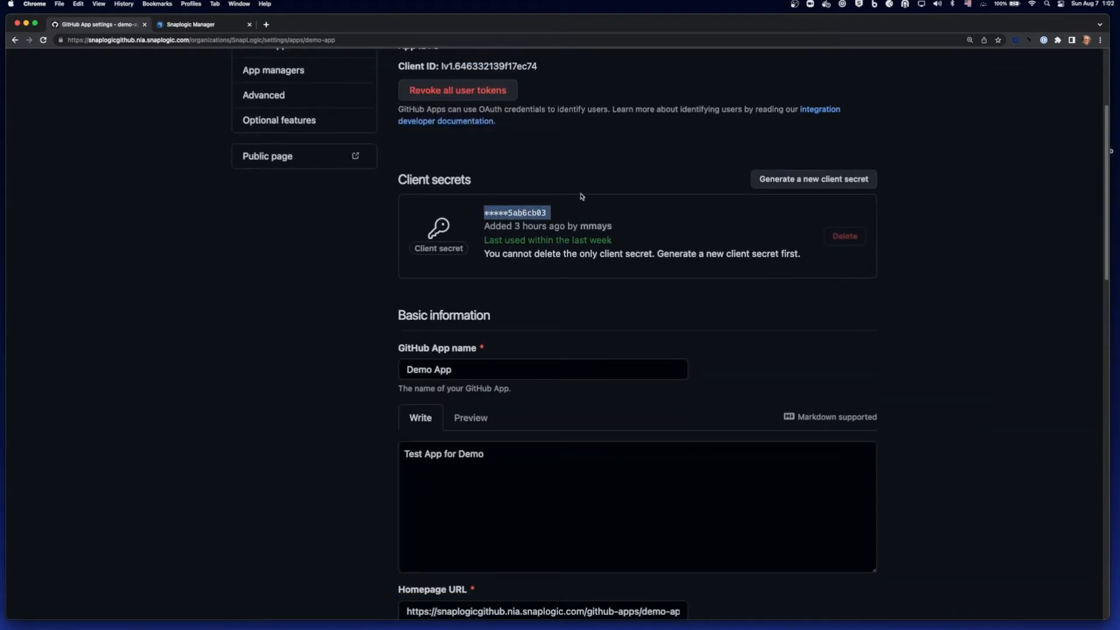
pyautogui.scroll(-3)
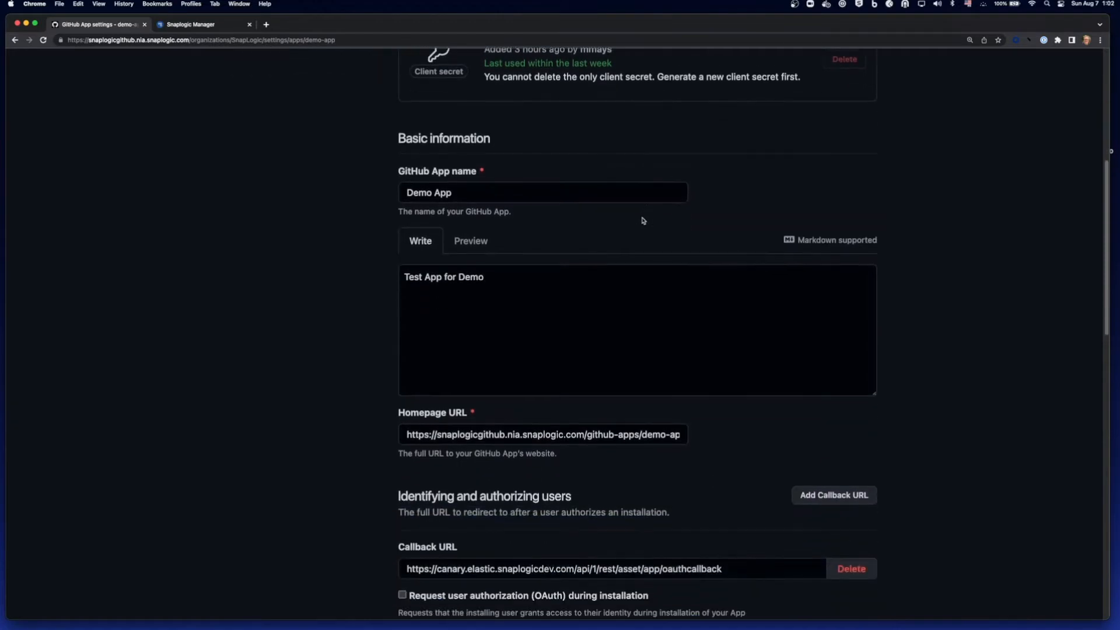
pyautogui.scroll(-3)
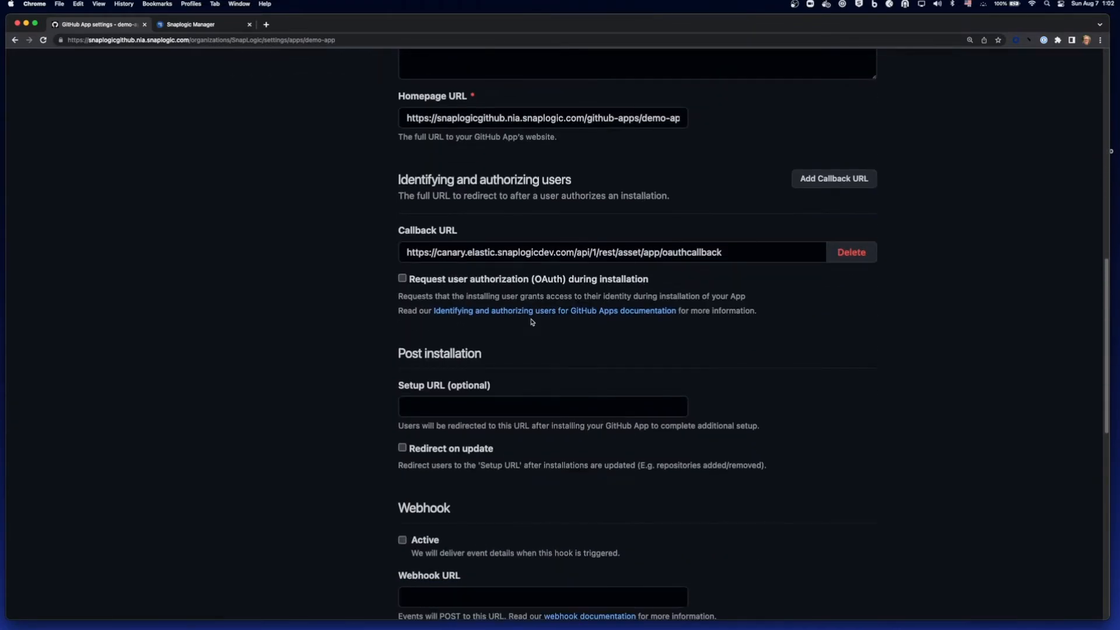
pyautogui.scroll(-3)
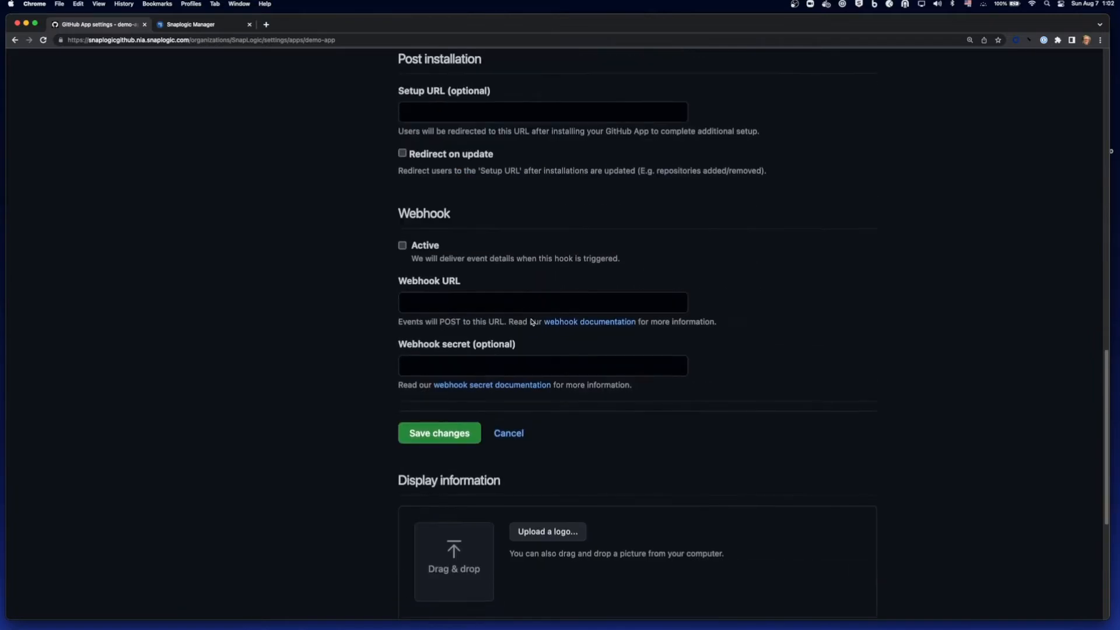
pyautogui.scroll(-3)
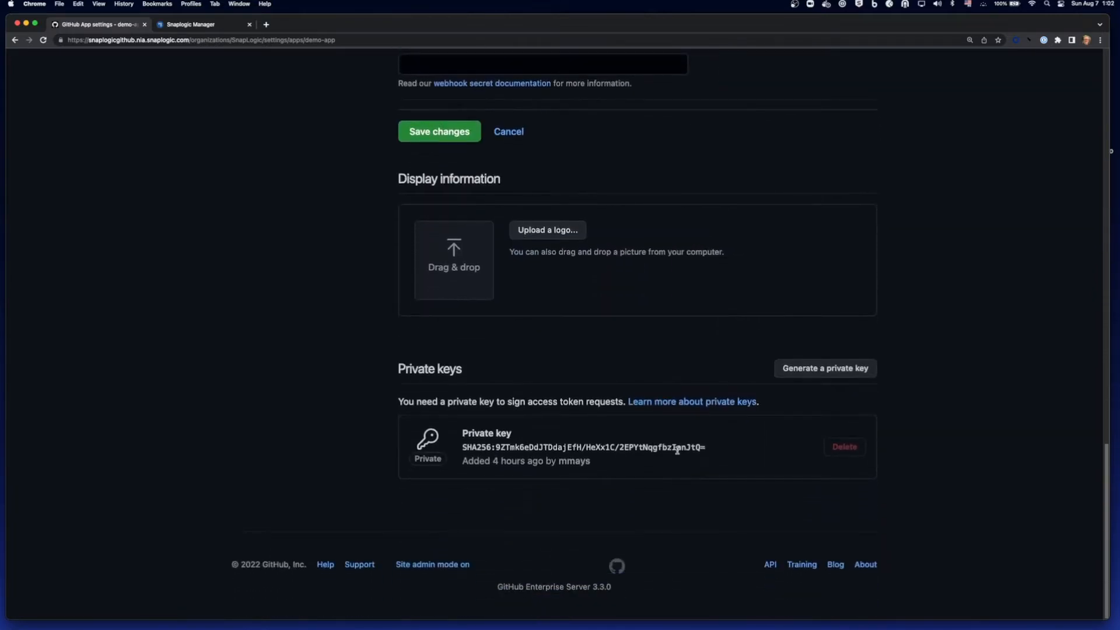
pyautogui.moveTo(782, 384)
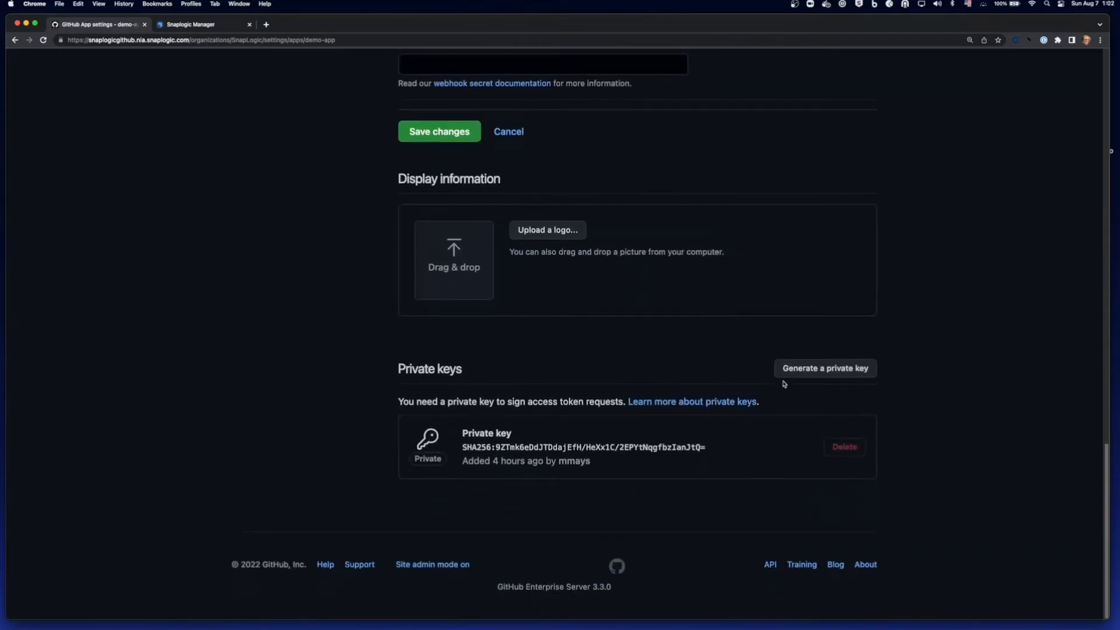
pyautogui.scroll(3)
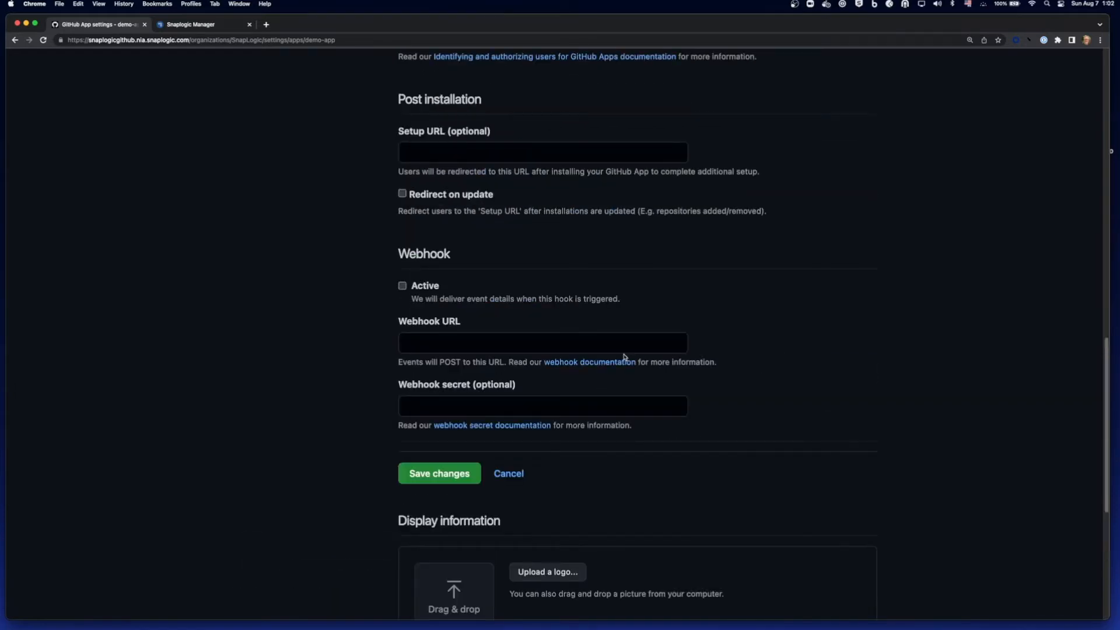
# Step: Review Demo App's repository permissions, then view its Install App page for the SnapLogic account
pyautogui.click(287, 200)
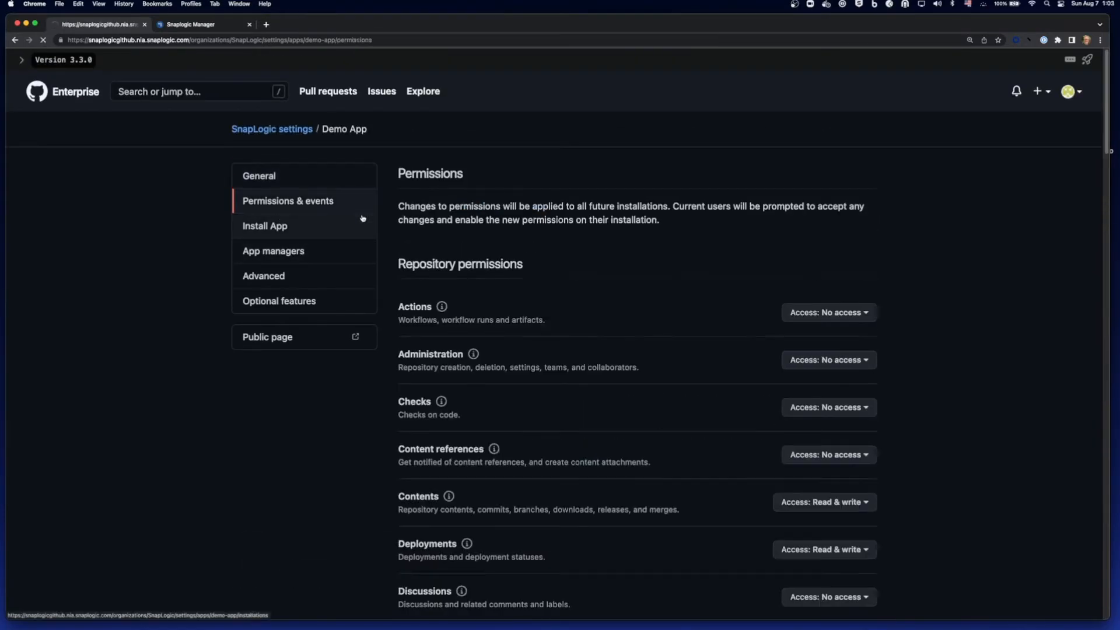
pyautogui.scroll(-3)
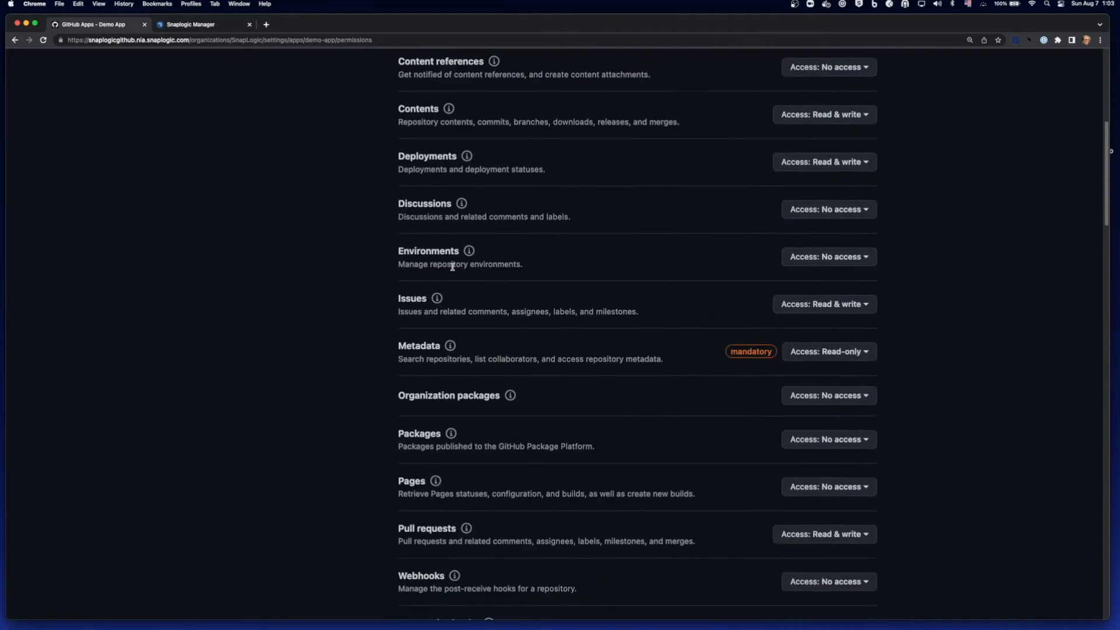
pyautogui.scroll(-3)
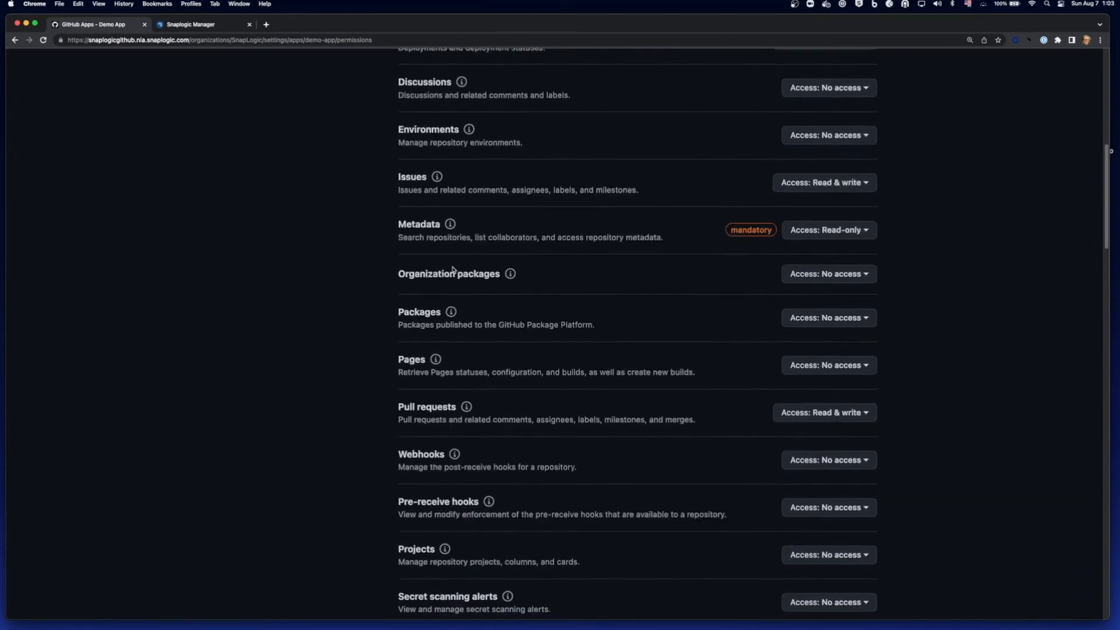
pyautogui.scroll(3)
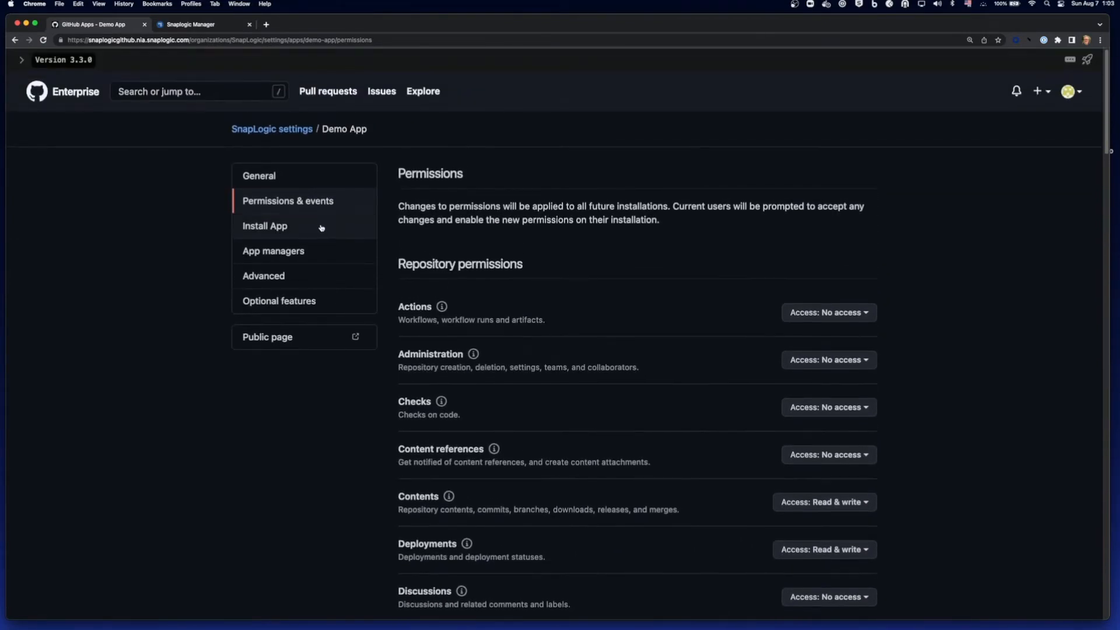
pyautogui.click(265, 225)
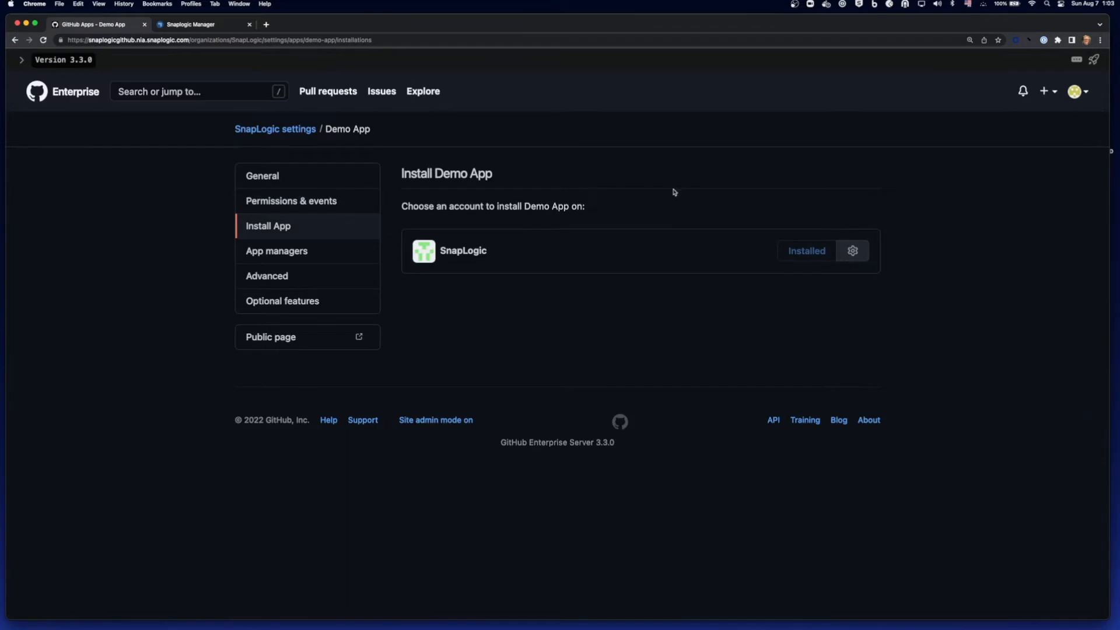
# Step: Restrict Demo App's SnapLogic installation to only SnapLogic/demo_repo and save it
pyautogui.click(852, 251)
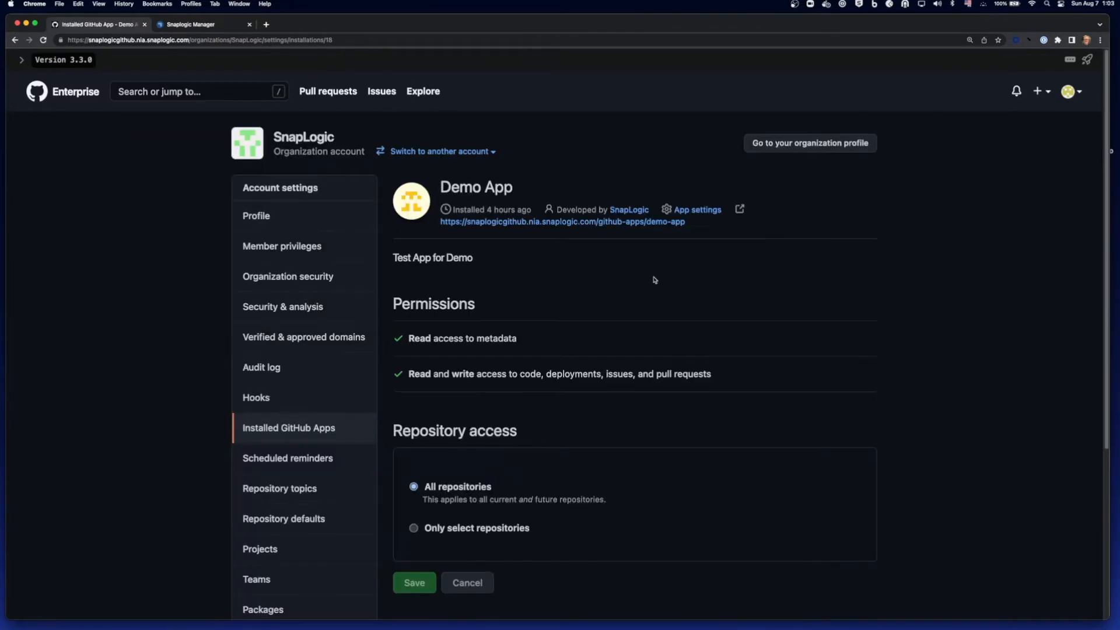
pyautogui.click(413, 528)
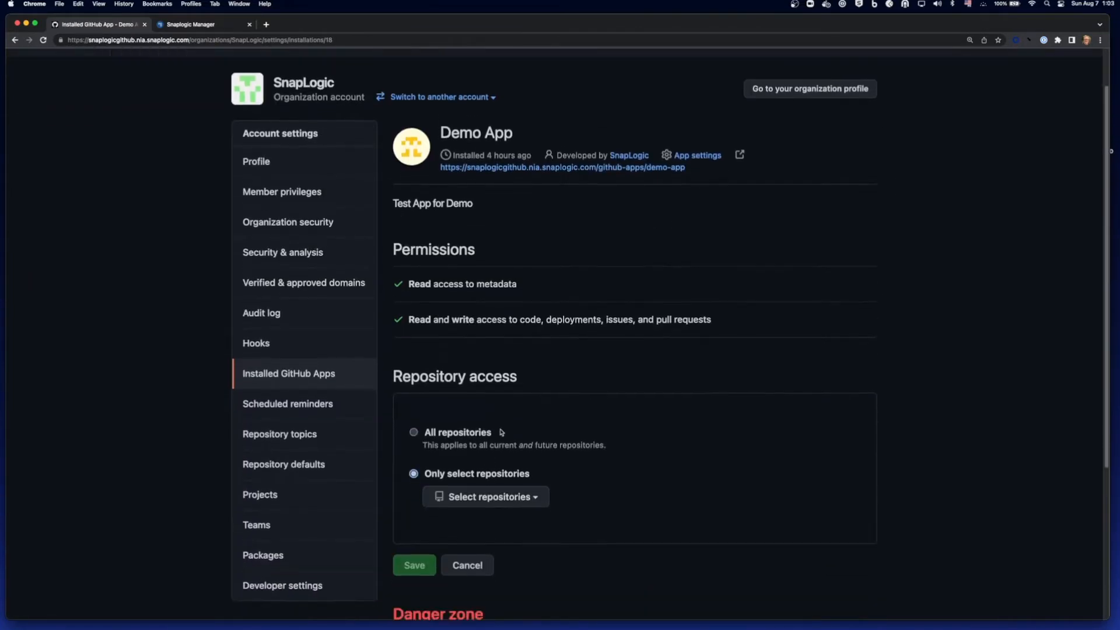
pyautogui.click(486, 497)
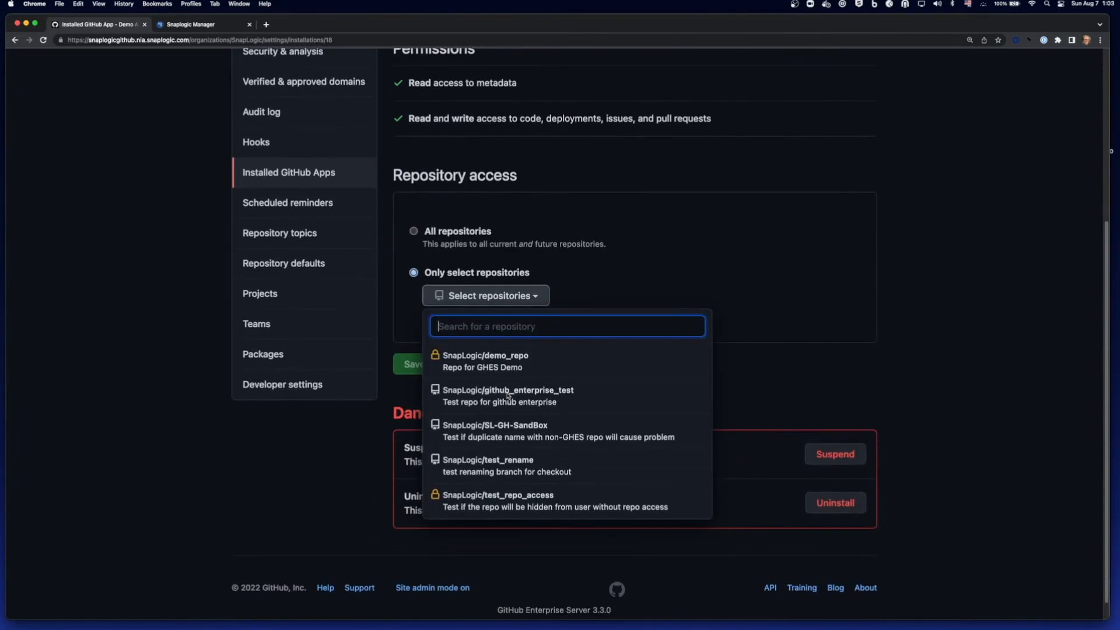
pyautogui.click(486, 361)
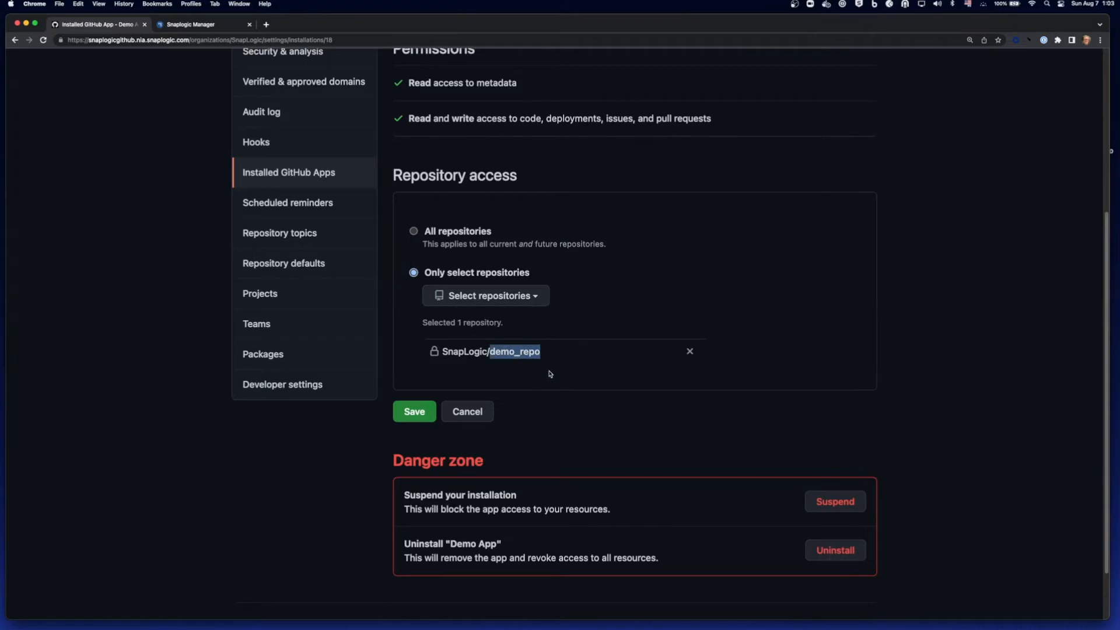
pyautogui.moveTo(602, 356)
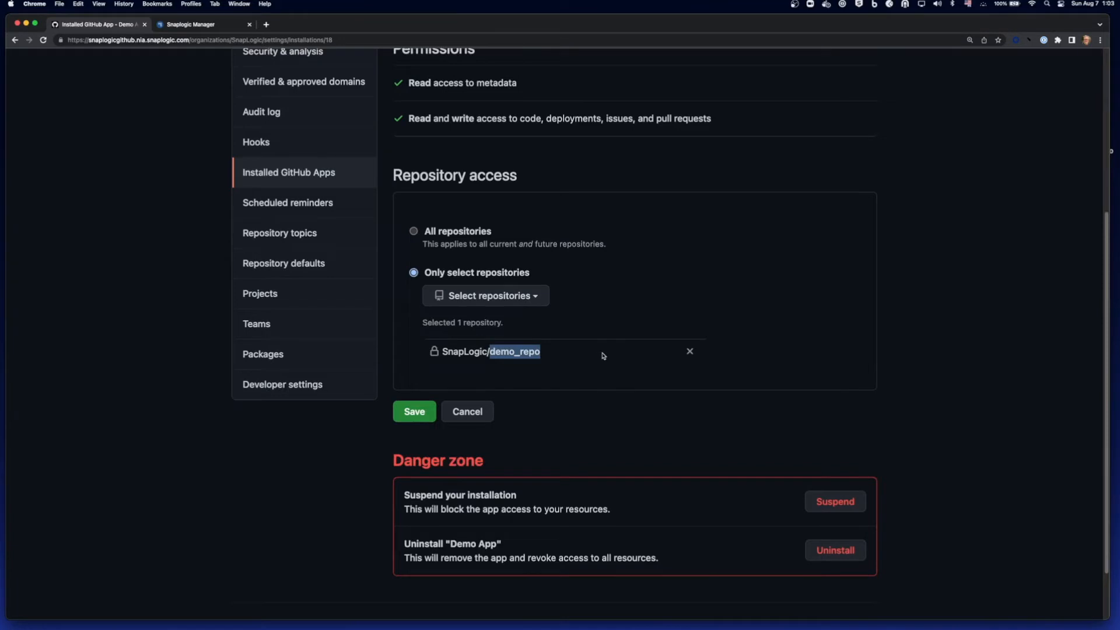
pyautogui.moveTo(416, 400)
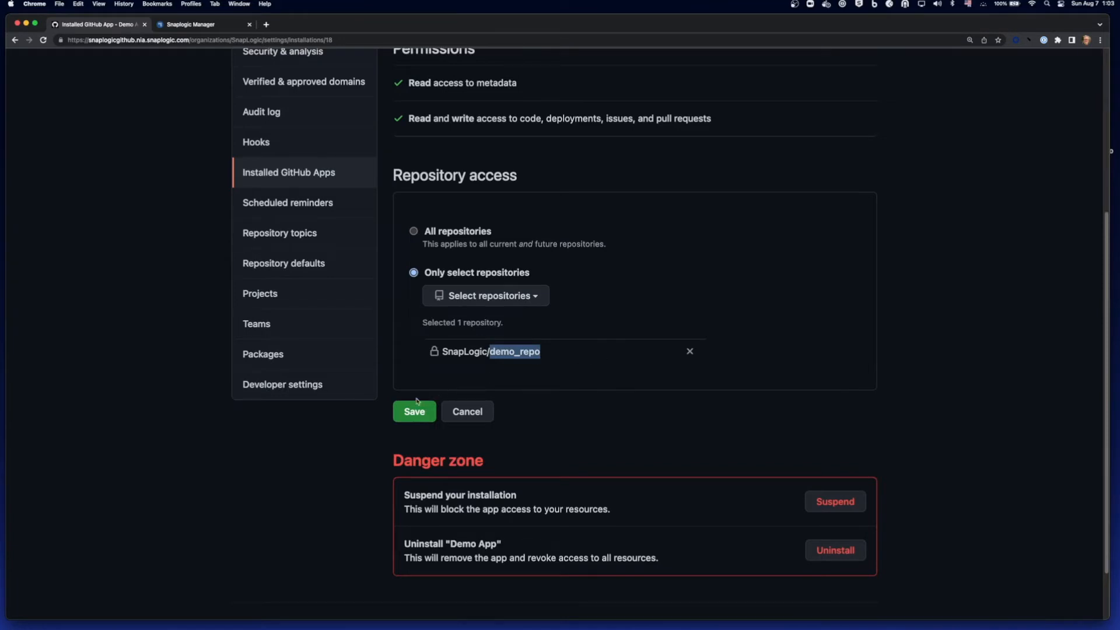
pyautogui.click(413, 412)
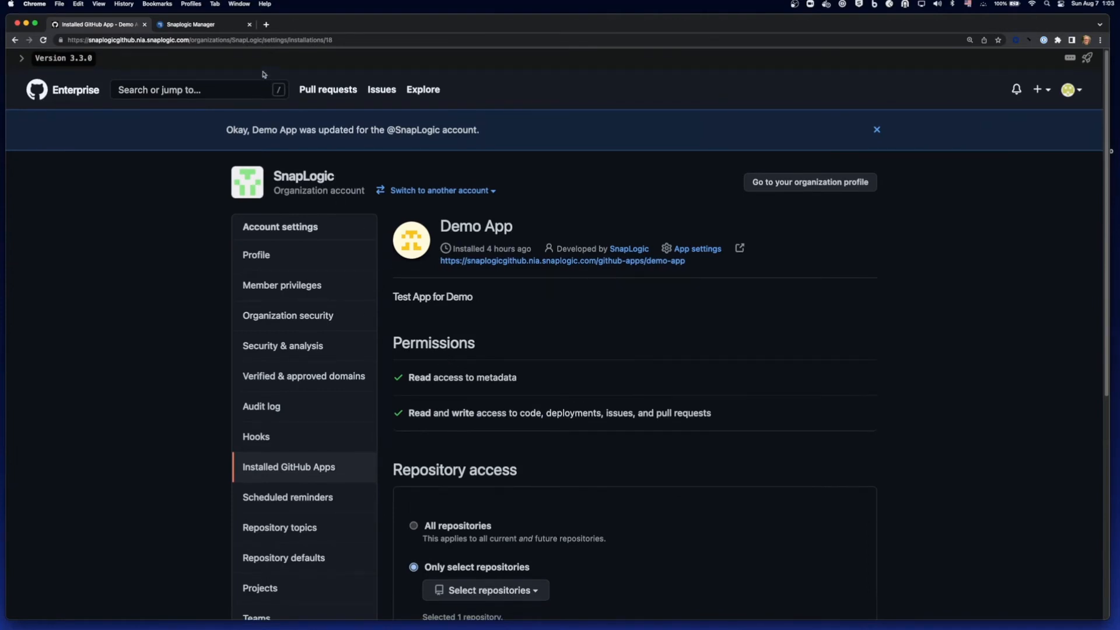
# Step: Switch to SnapLogic Manager's Organization Settings and scroll to the Git Integration section
pyautogui.click(202, 24)
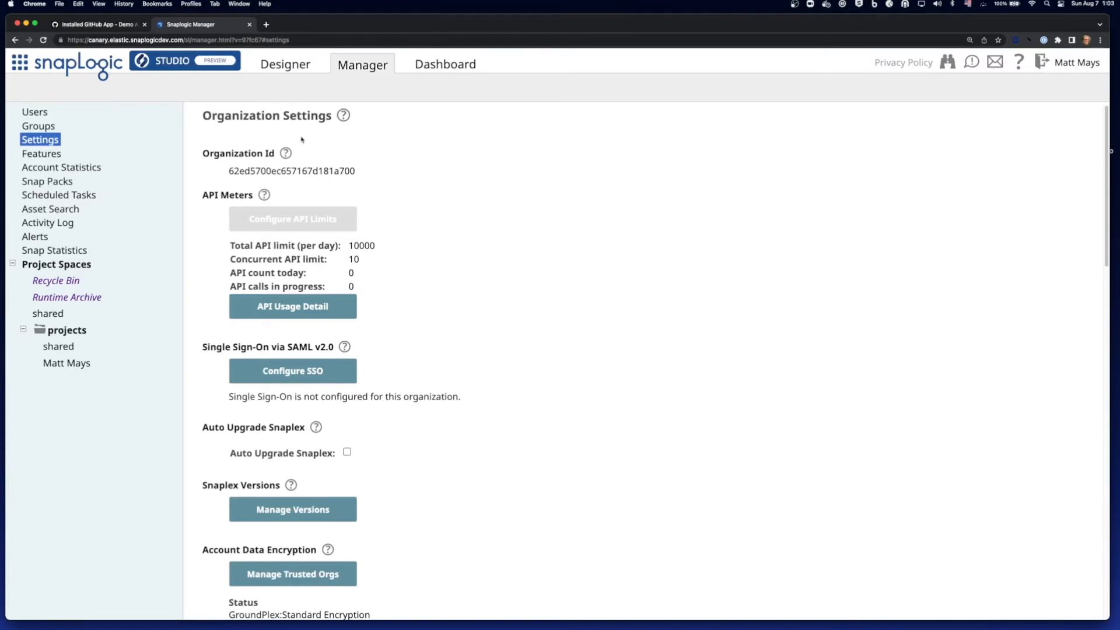
pyautogui.moveTo(316, 158)
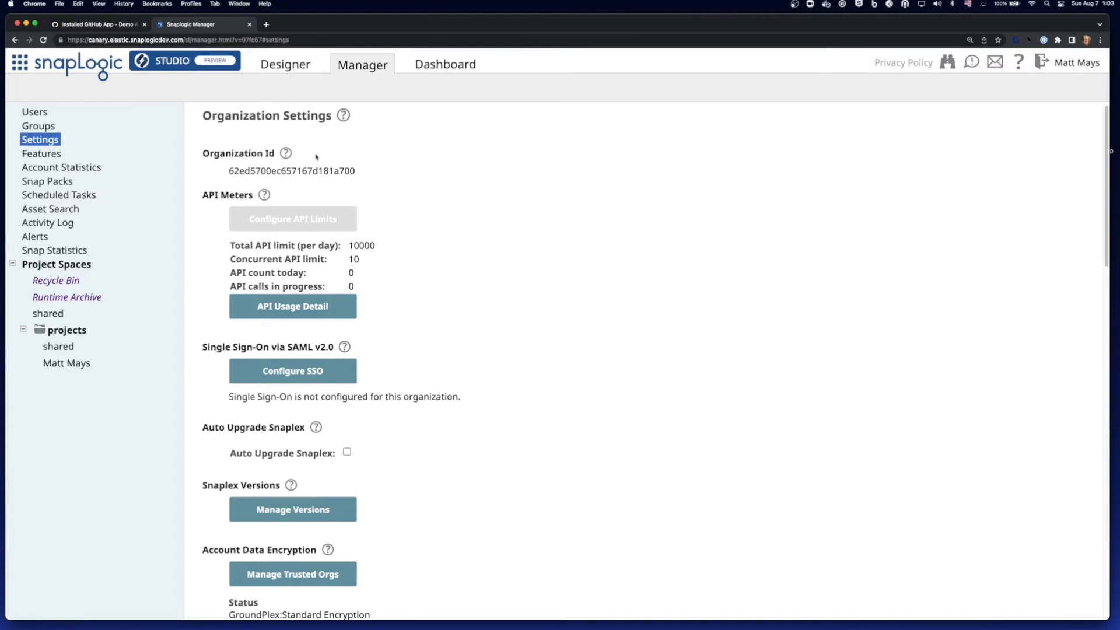
pyautogui.scroll(-3)
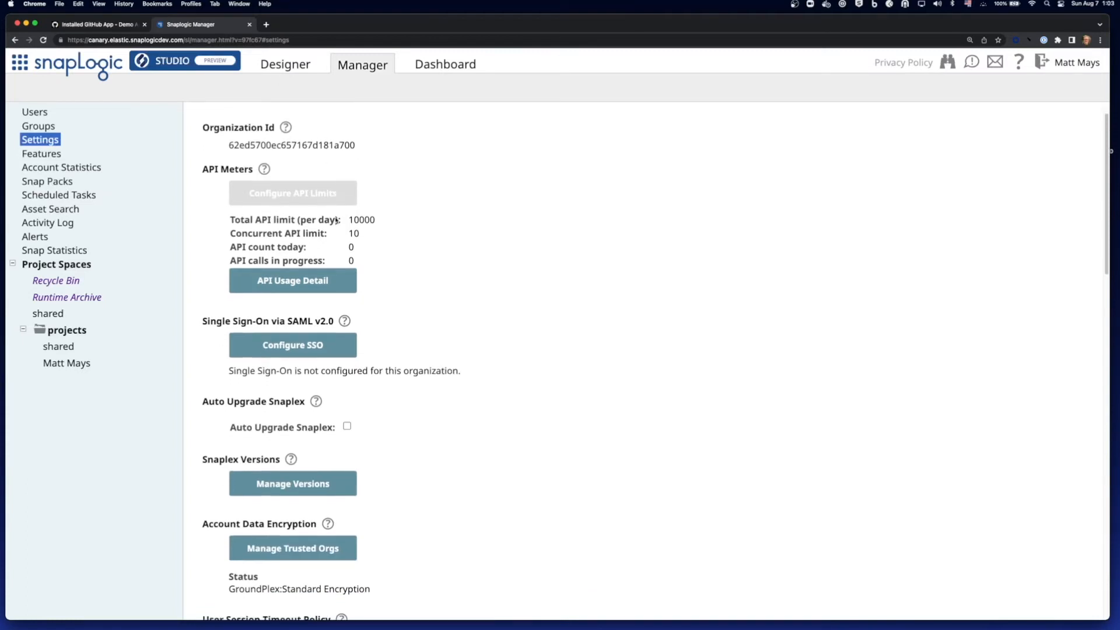
pyautogui.scroll(-3)
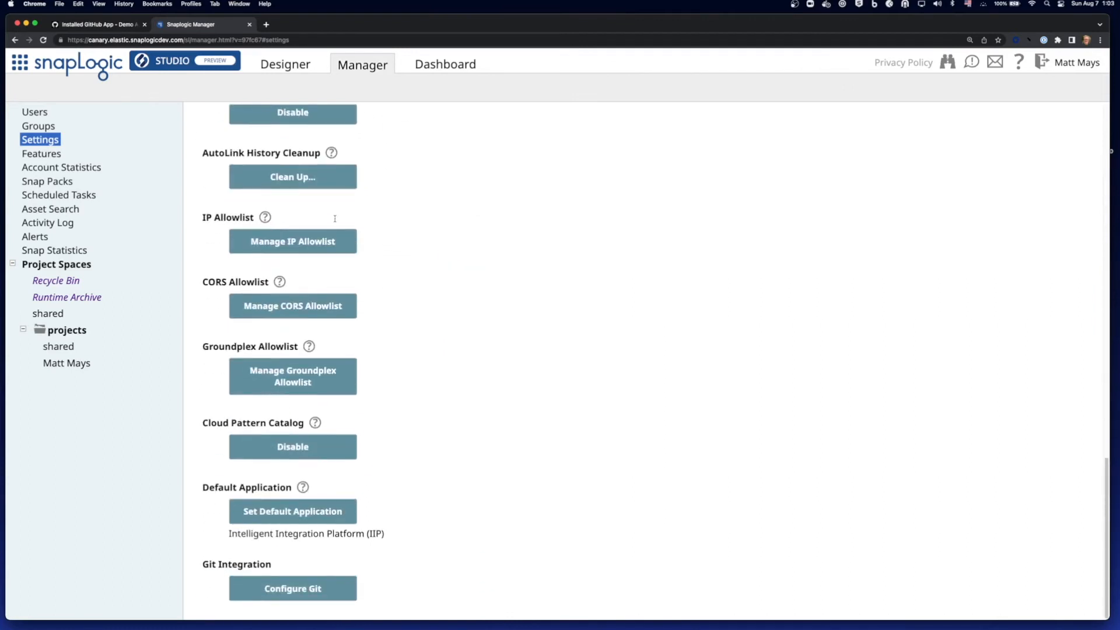
pyautogui.moveTo(371, 595)
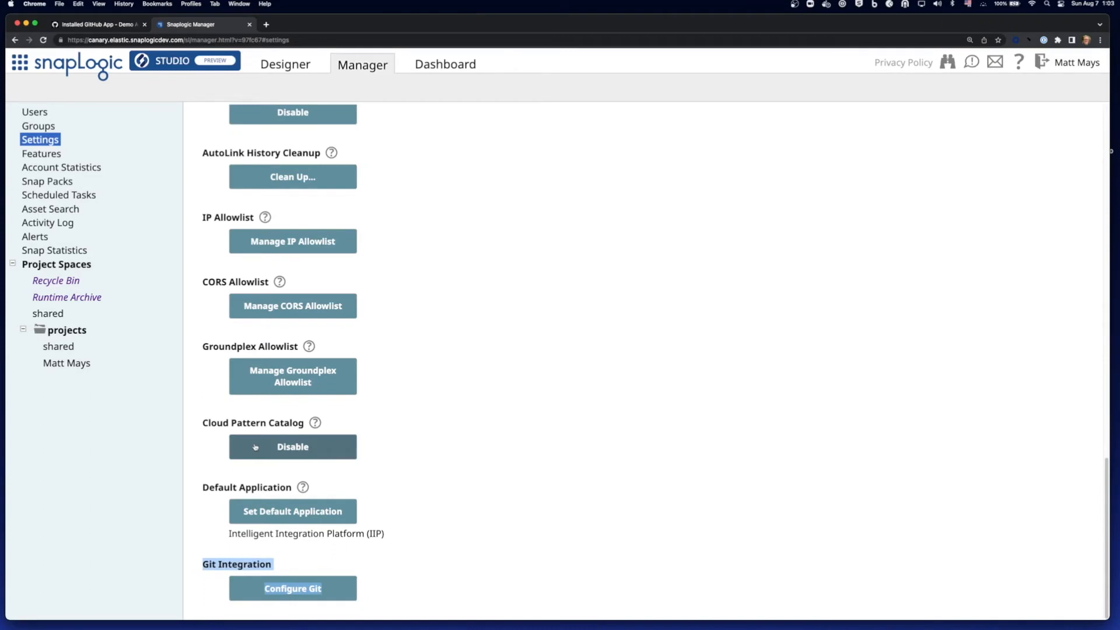
pyautogui.moveTo(252, 460)
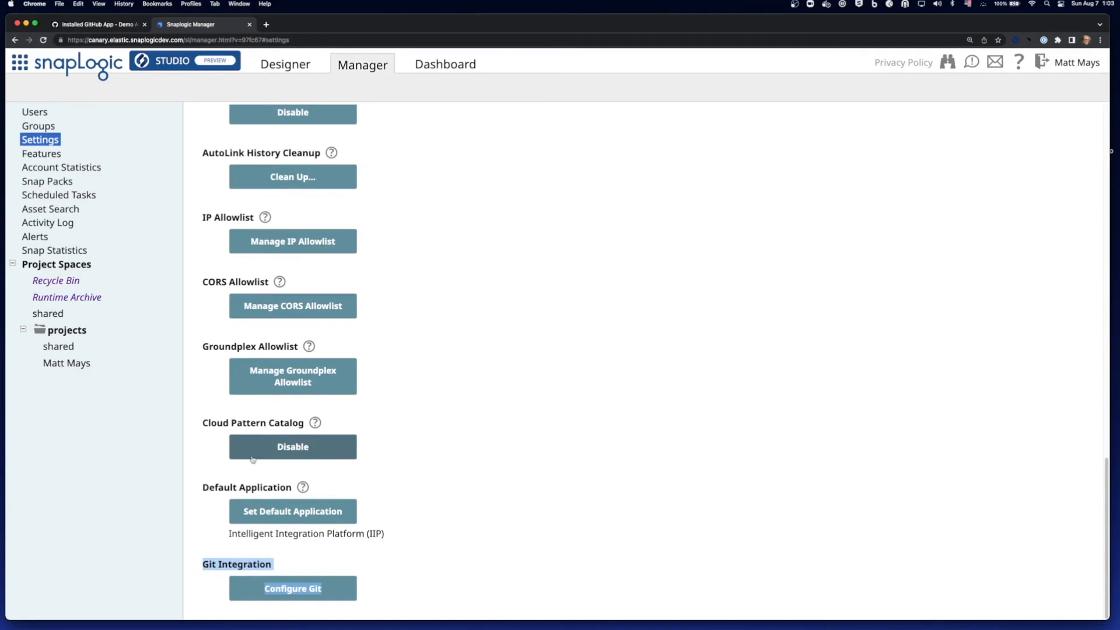
pyautogui.click(292, 588)
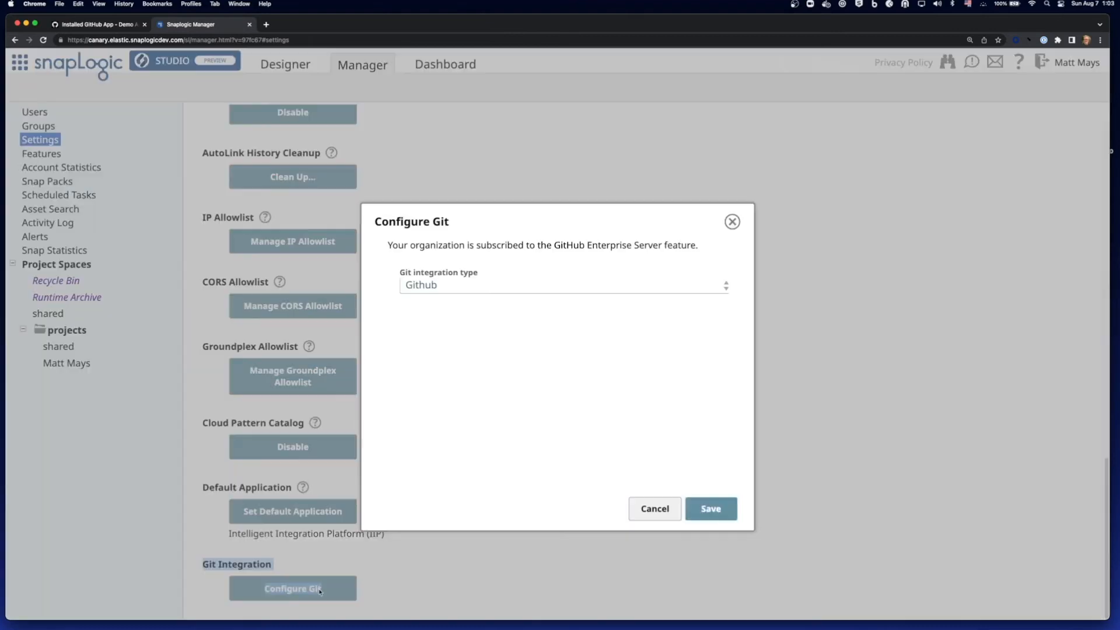
pyautogui.click(564, 285)
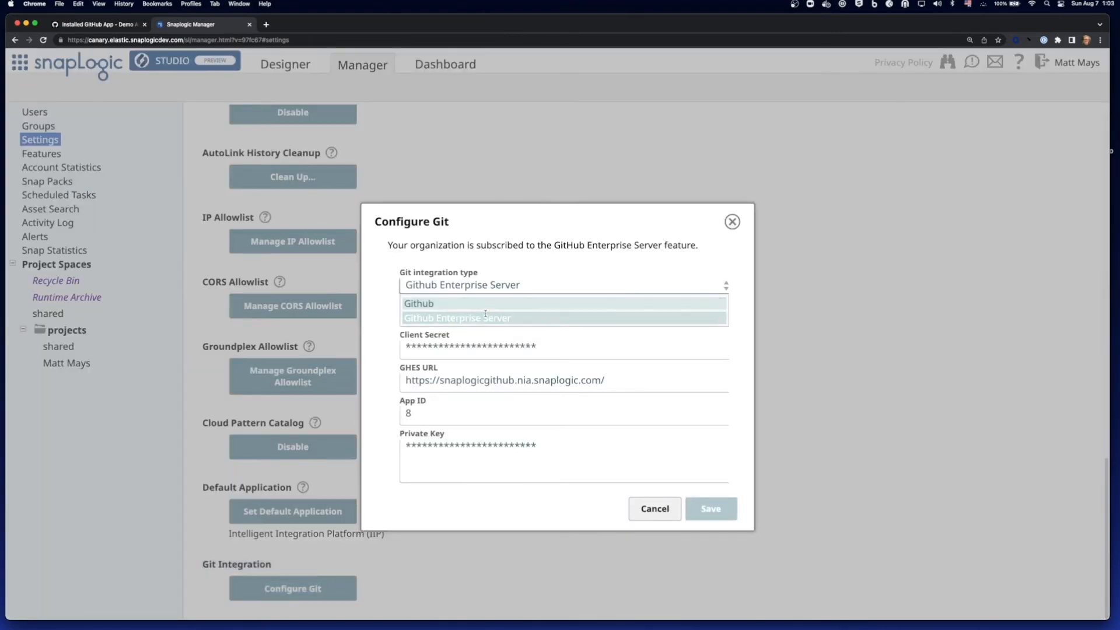
pyautogui.click(457, 317)
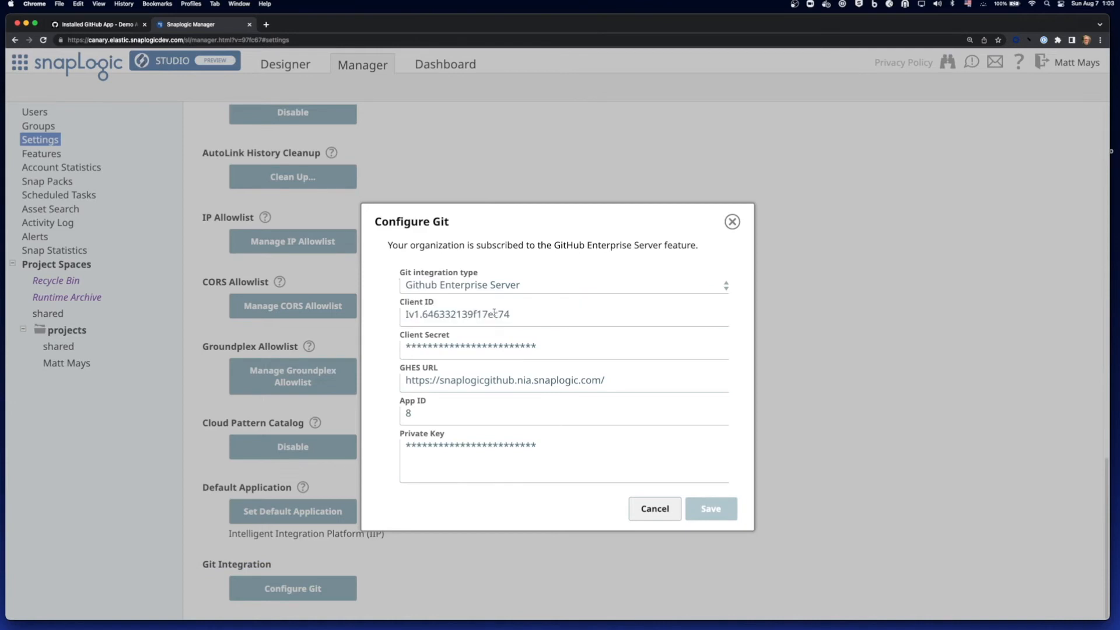
pyautogui.moveTo(492, 370)
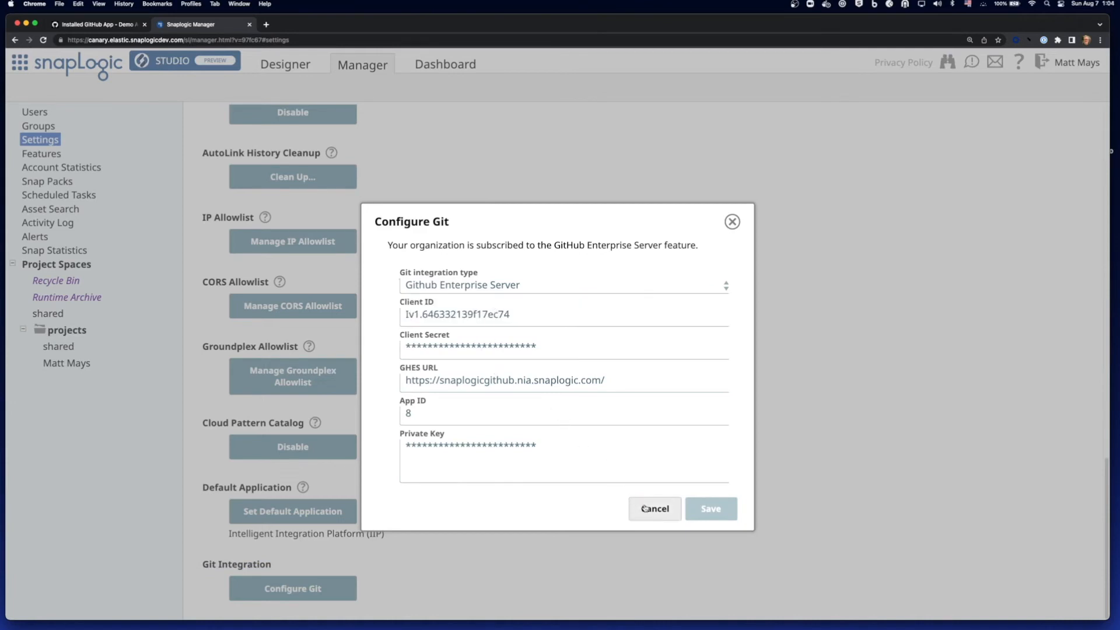
pyautogui.click(654, 507)
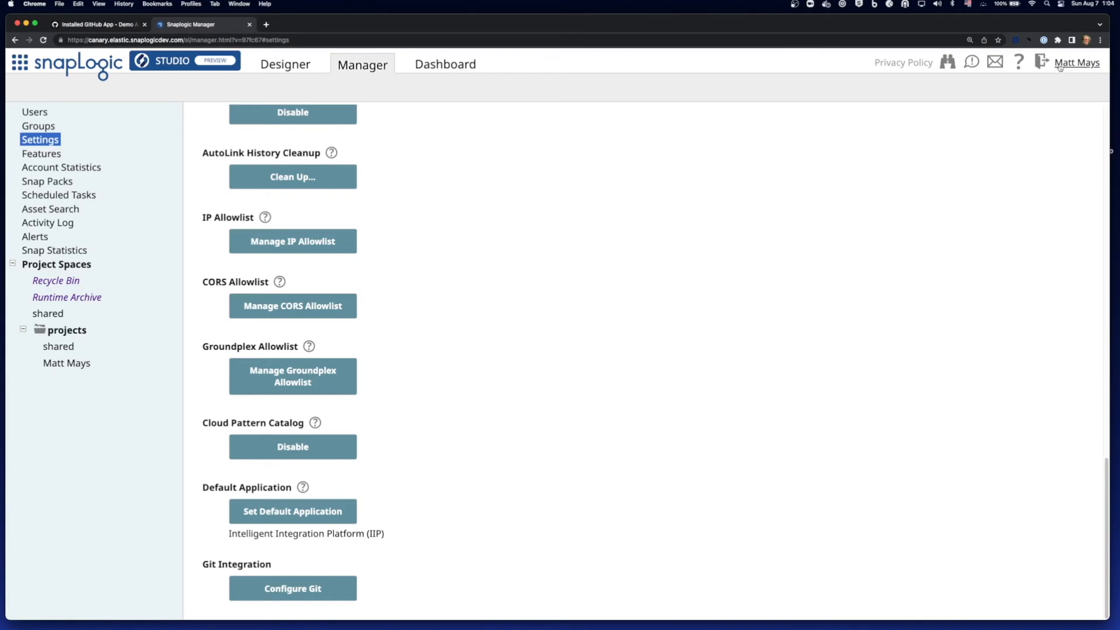
pyautogui.moveTo(1077, 63)
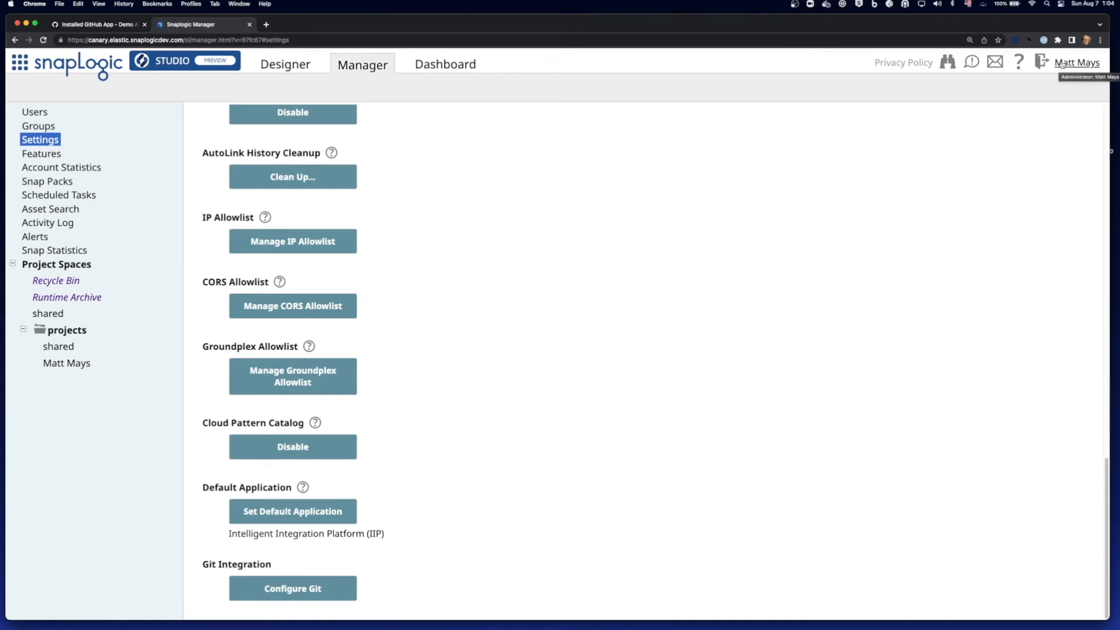
# Step: View the user profile, then show the Matt Mays personal project's assets
pyautogui.click(1077, 63)
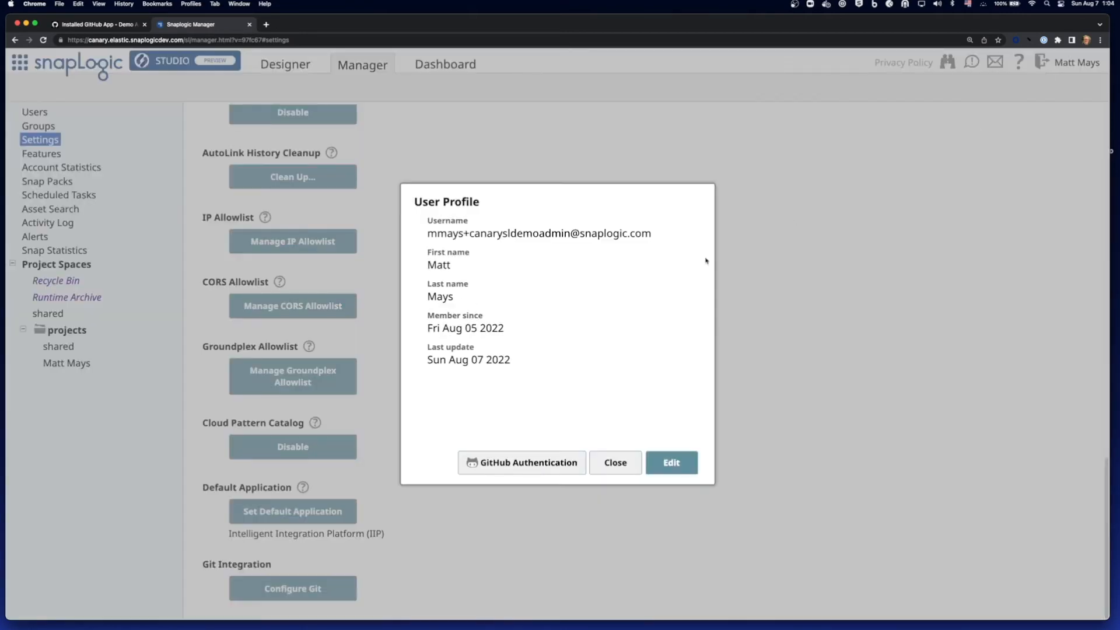
pyautogui.click(521, 462)
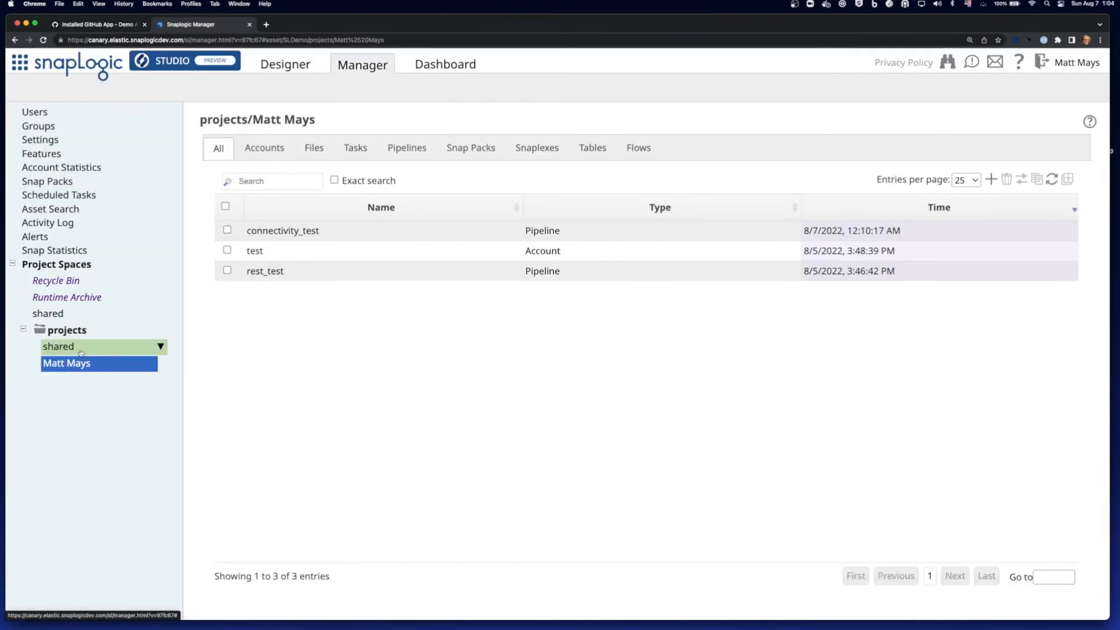
# Step: Create a new project named GHES Demo under the projects space
pyautogui.rightClick(67, 330)
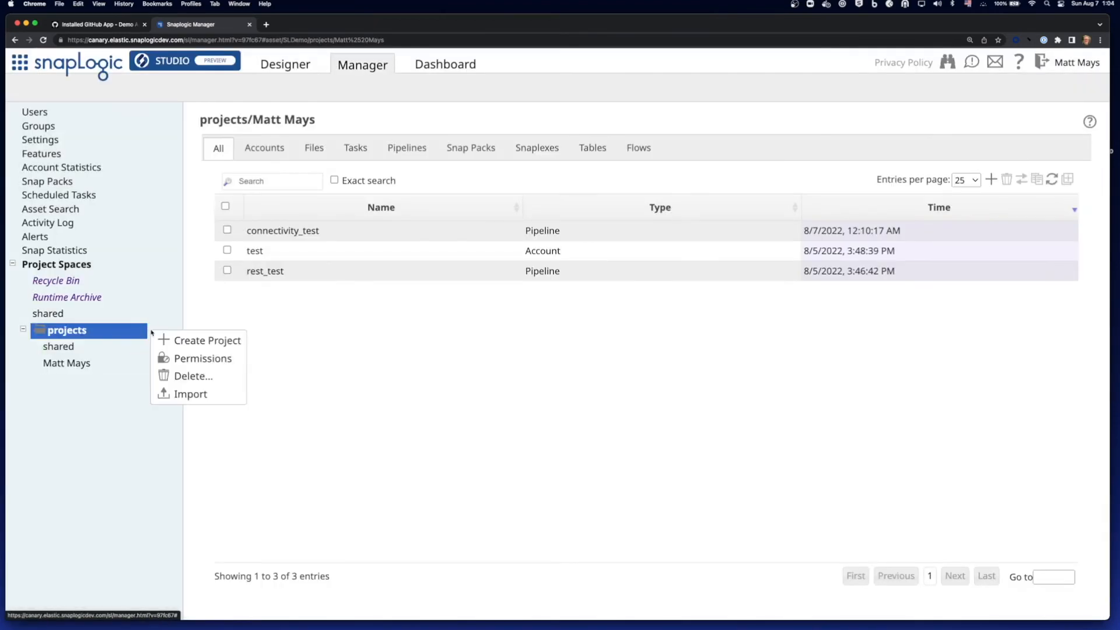
pyautogui.click(209, 340)
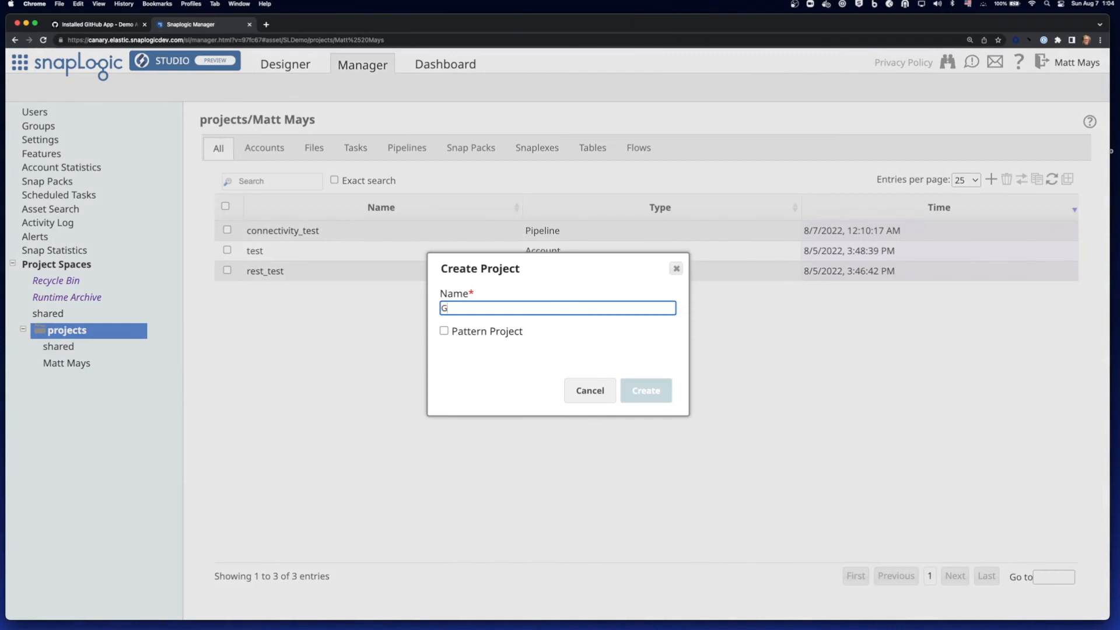
pyautogui.write('HES')
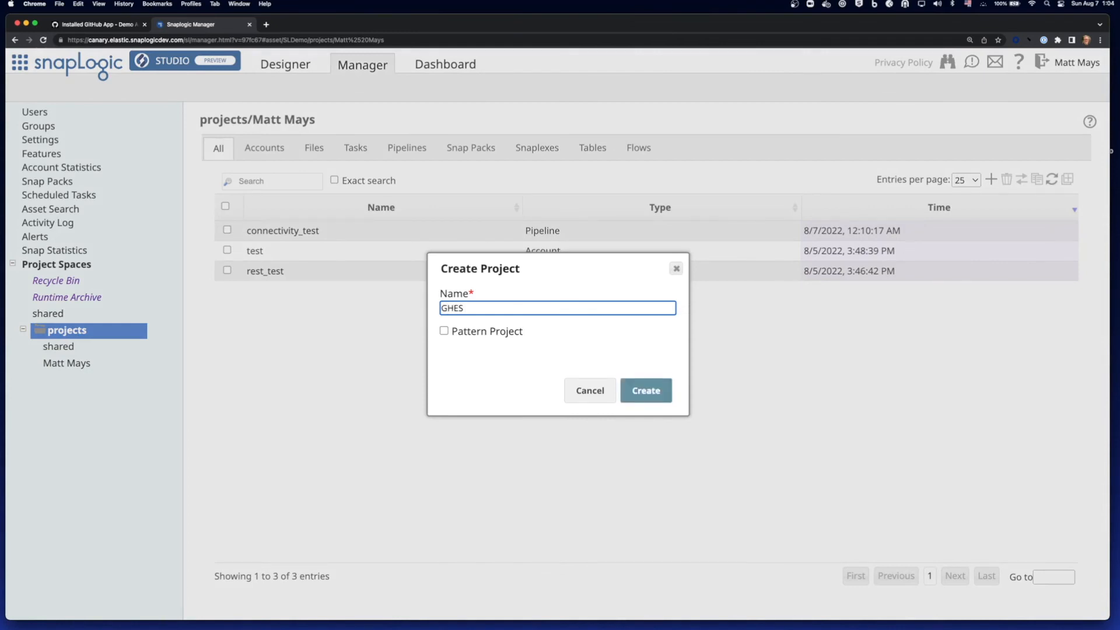
pyautogui.click(644, 390)
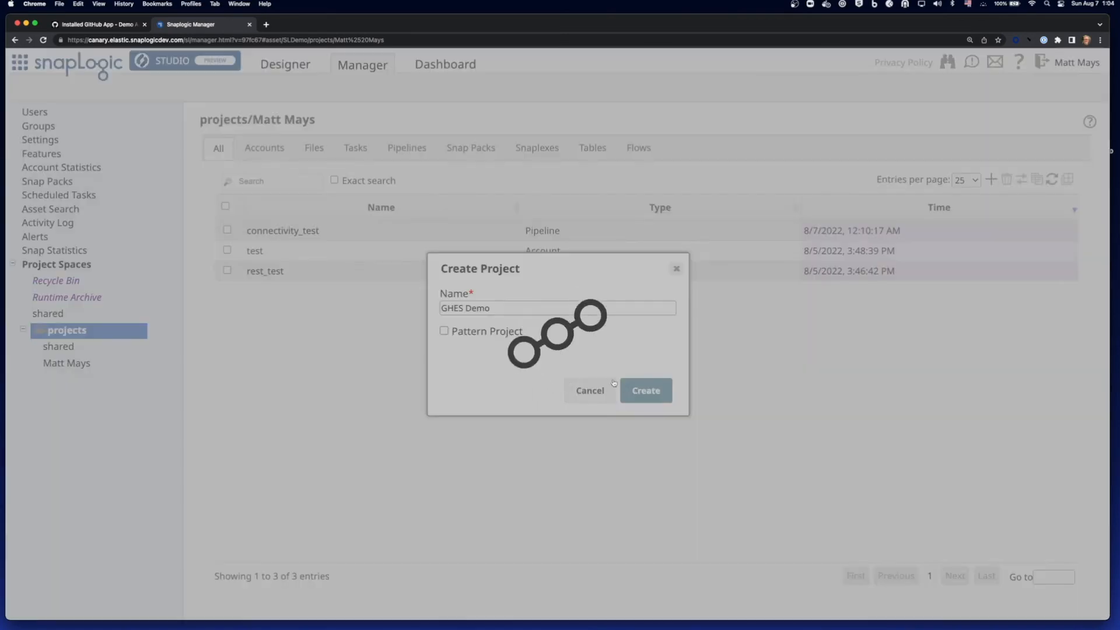
pyautogui.click(644, 390)
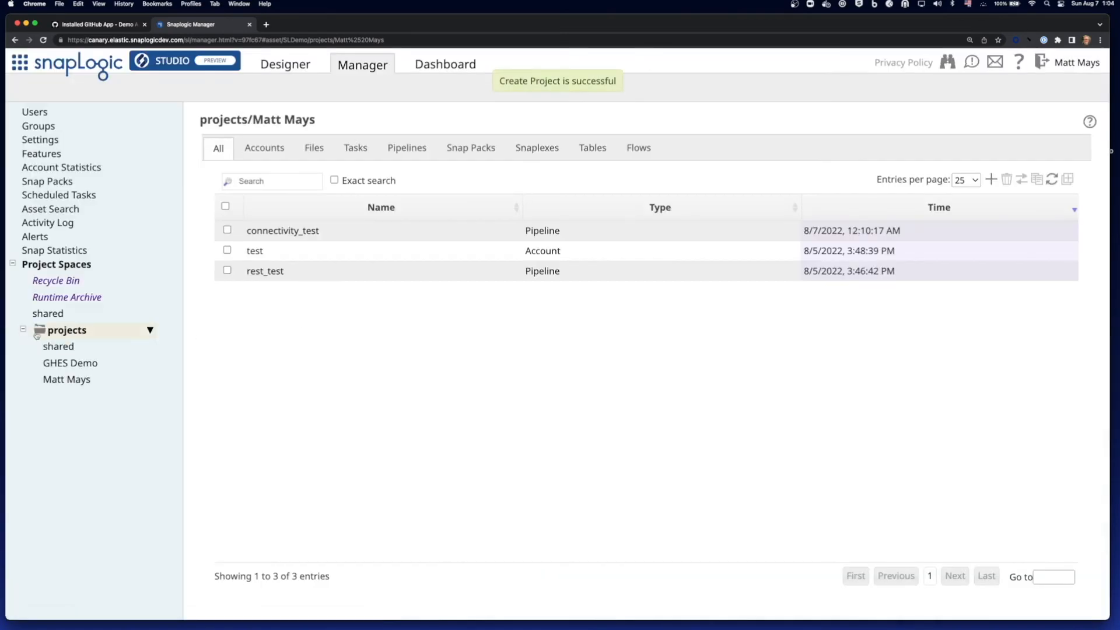
# Step: Check out SnapLogic/demo_repo branch main into GHES Demo, tracking demo_pipeline and README.md
pyautogui.rightClick(70, 363)
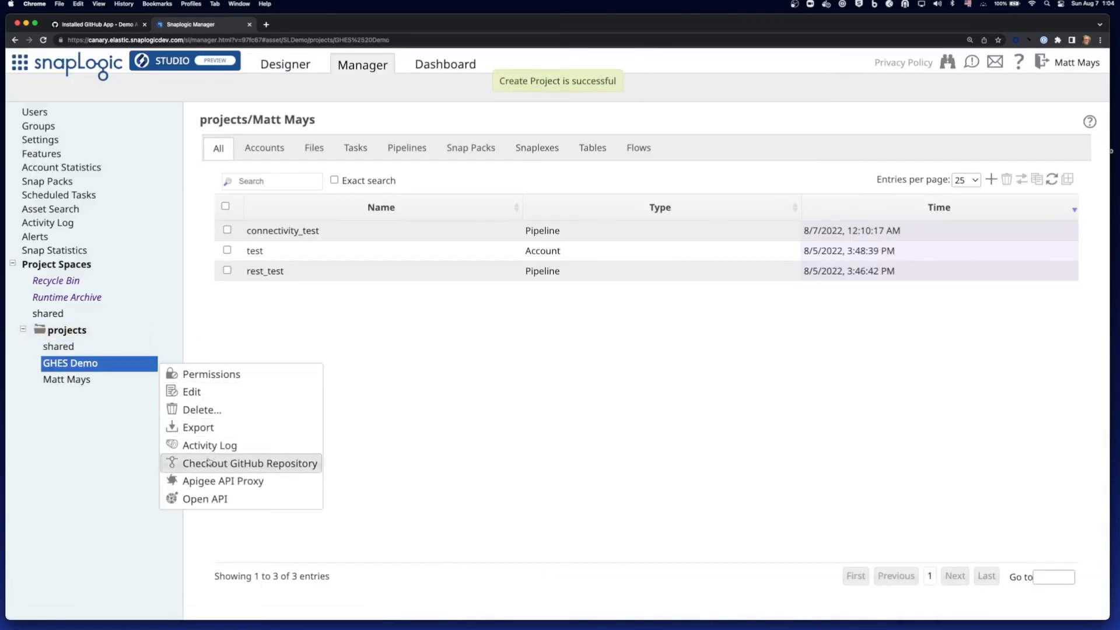
pyautogui.click(250, 464)
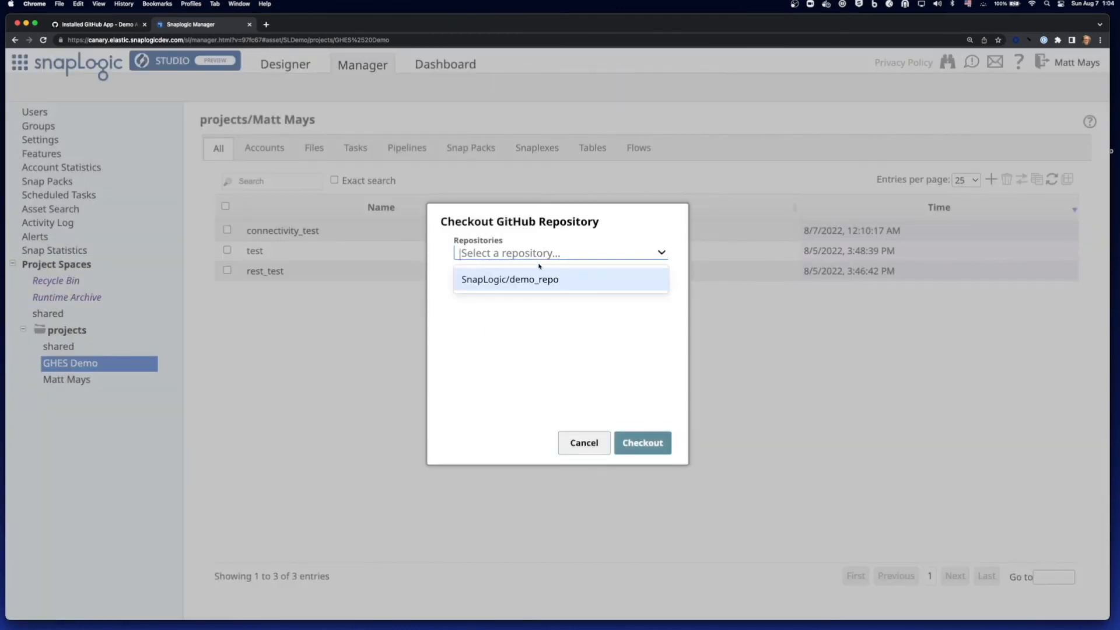
pyautogui.moveTo(522, 279)
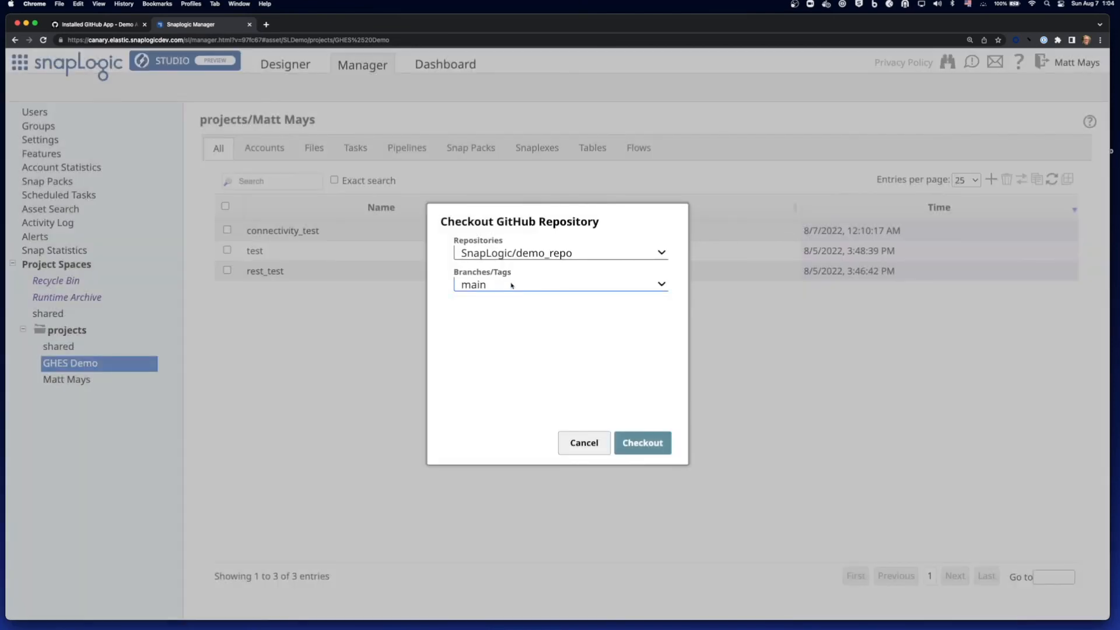
pyautogui.moveTo(580, 332)
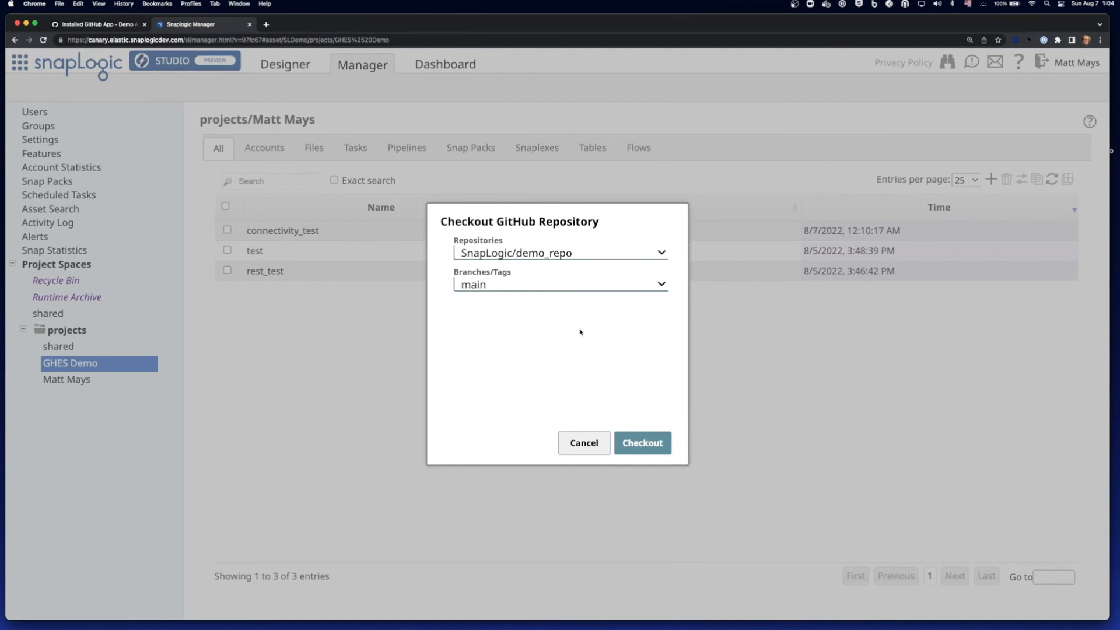
pyautogui.click(641, 442)
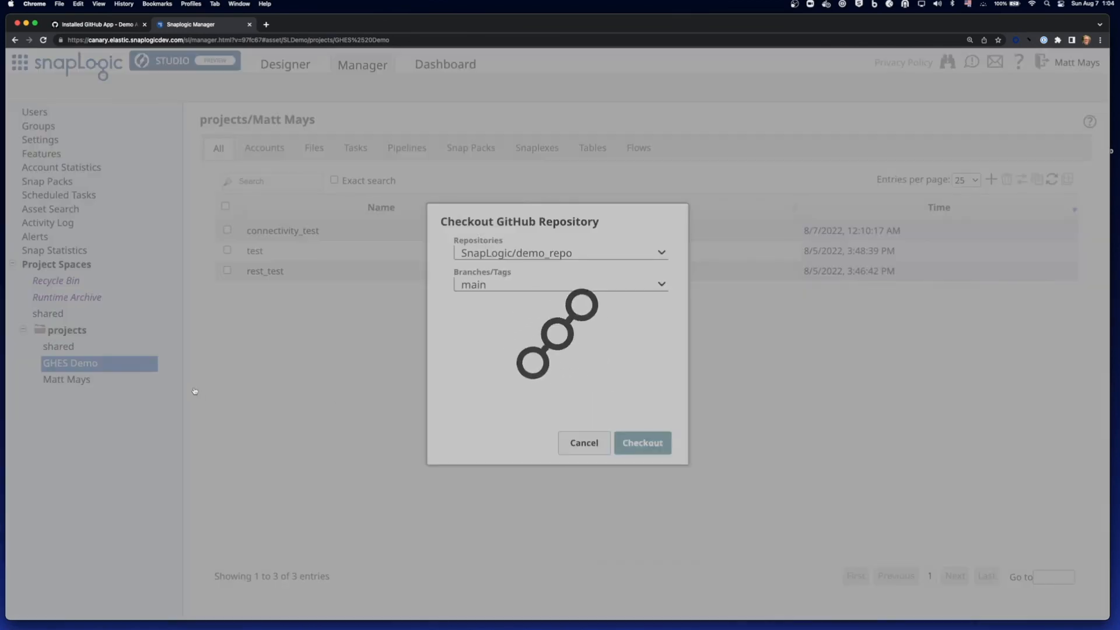
pyautogui.click(641, 444)
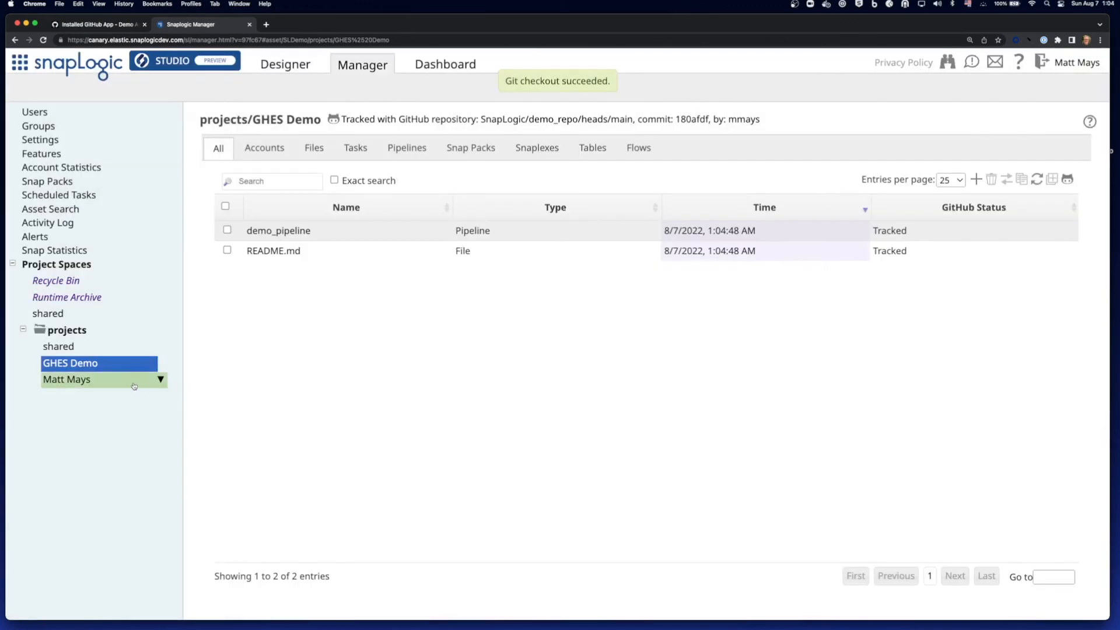